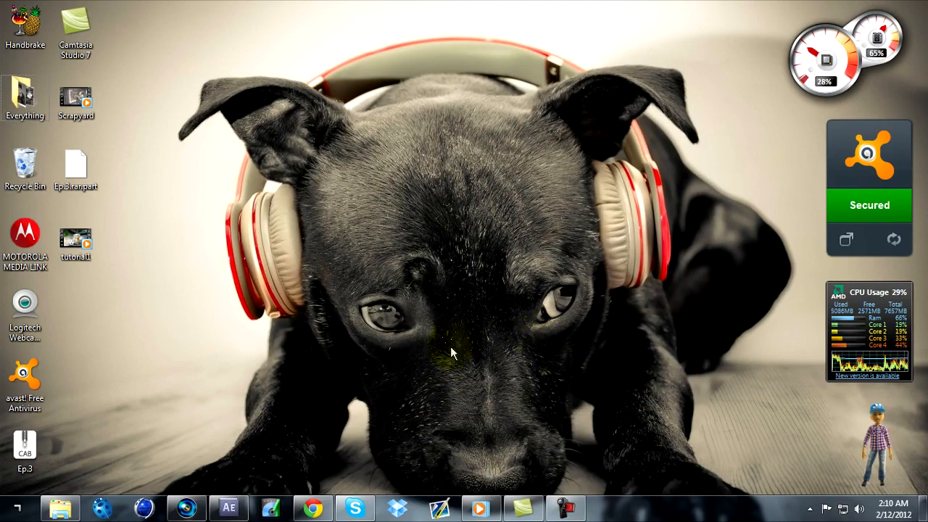
{"action": "mouse_move", "coordinate": [451, 383]}
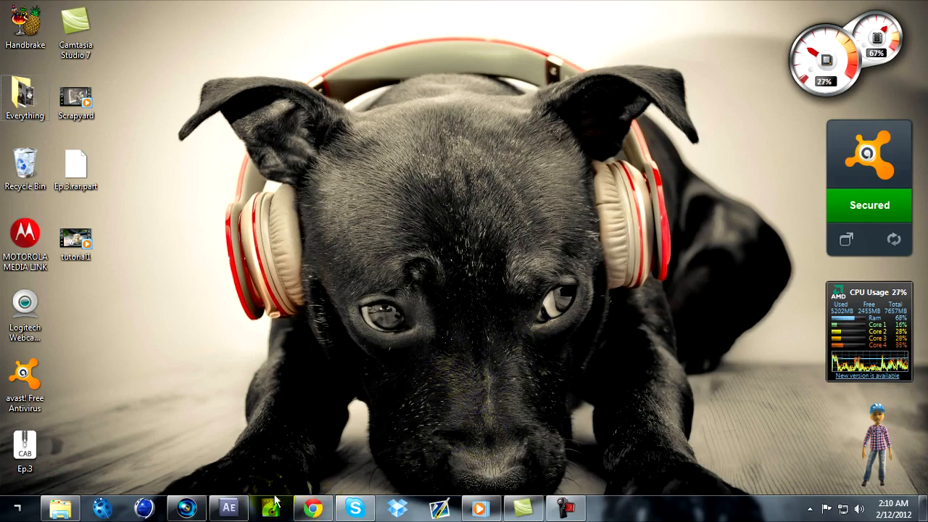
Step: Launch After Effects with the tutorial 1 project showing the Scrapyard 10 composition
{"action": "left_click", "coordinate": [226, 503]}
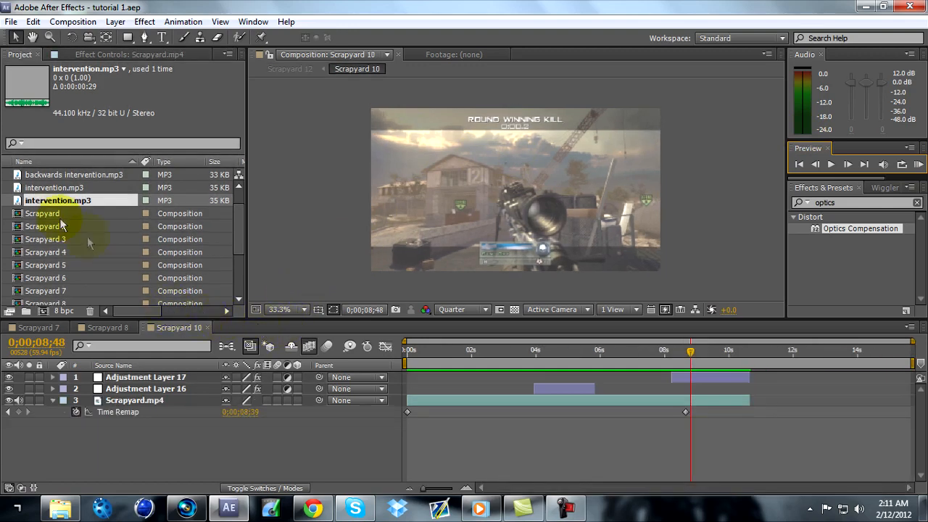
Step: Create composition Scrapyard 13 from Scrapyard 10 and move to the shot near 3:57
{"action": "left_click", "coordinate": [51, 290]}
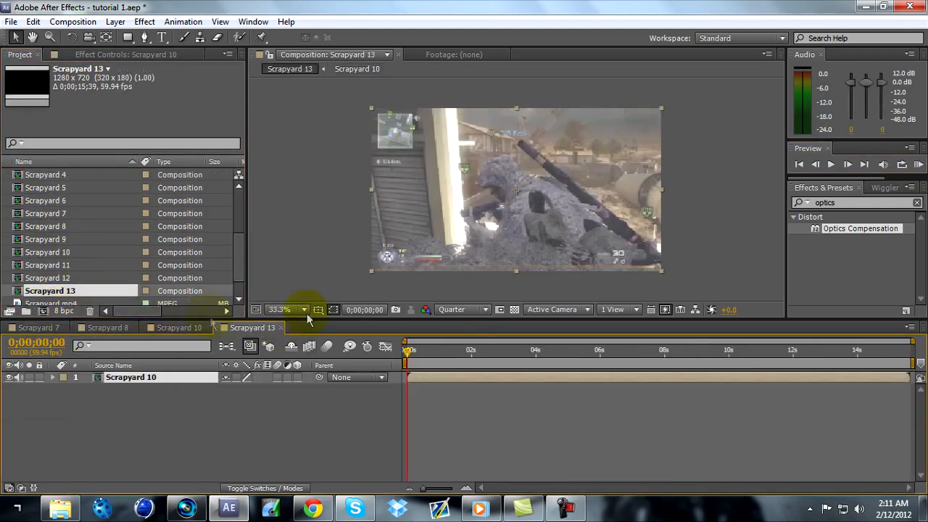
{"action": "left_click", "coordinate": [459, 349]}
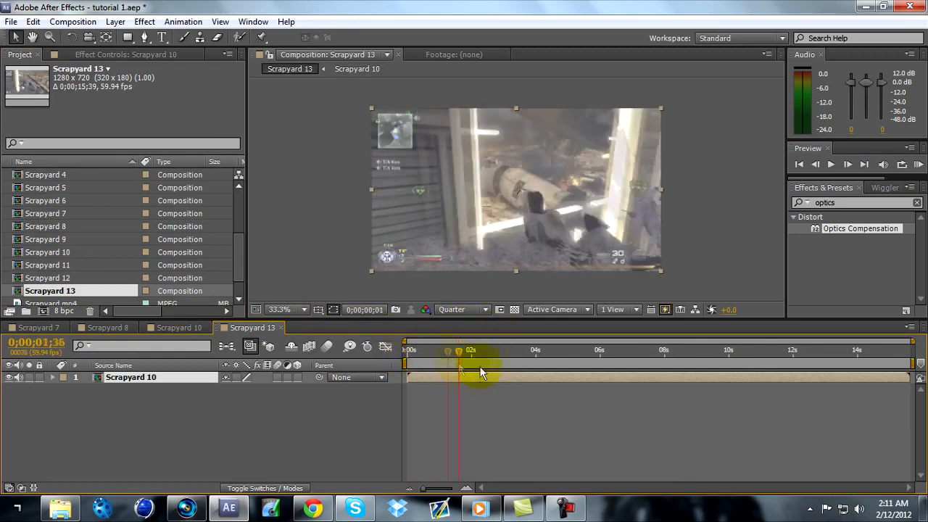
{"action": "left_click", "coordinate": [529, 349]}
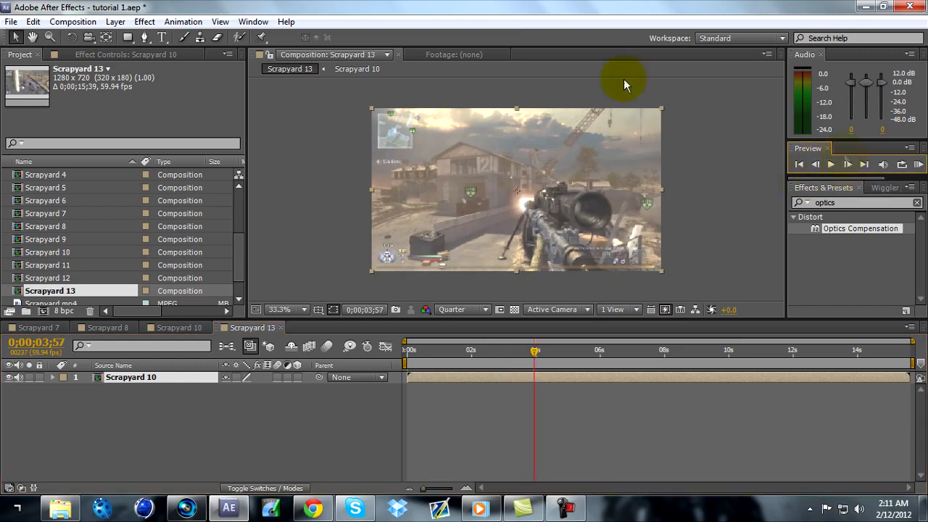
Step: Add a new adjustment layer on top carrying the CC Tiler effect
{"action": "left_click", "coordinate": [13, 22]}
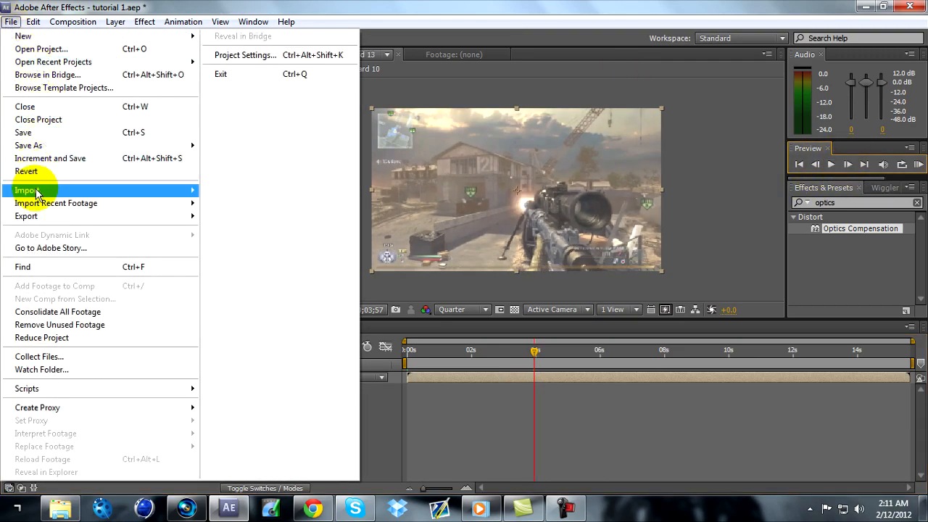
{"action": "left_click", "coordinate": [115, 21]}
{"action": "type", "text": "cc tiler"}
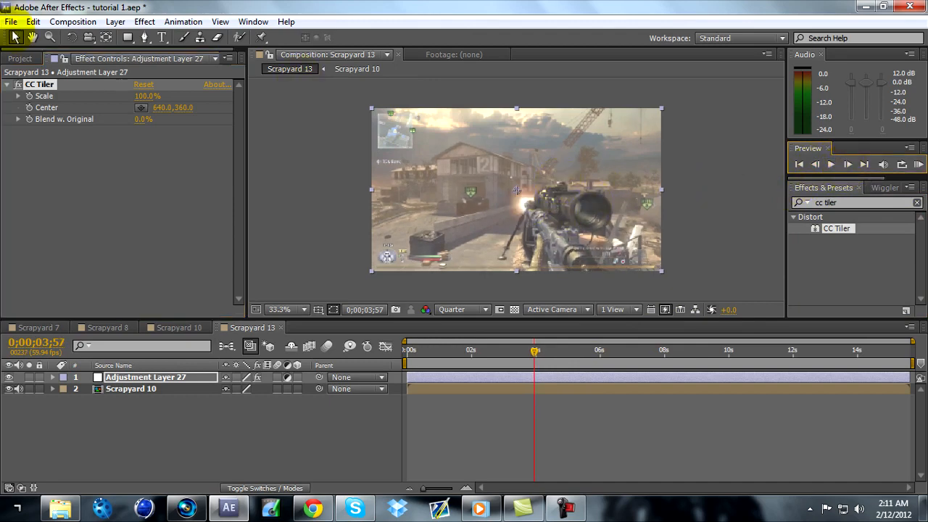
Step: Import backwards intervention.mp3 and place it in Scrapyard 13 near 3 seconds
{"action": "left_click", "coordinate": [12, 12]}
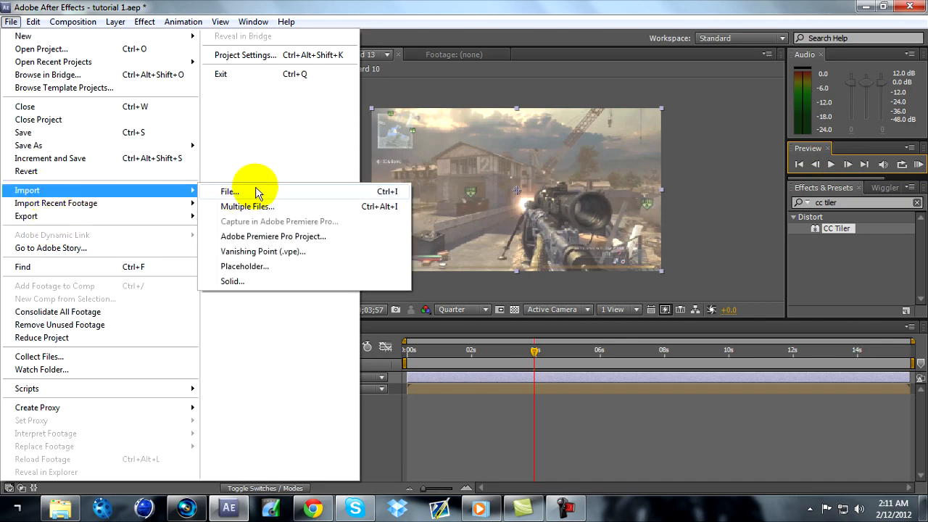
{"action": "left_click", "coordinate": [229, 191]}
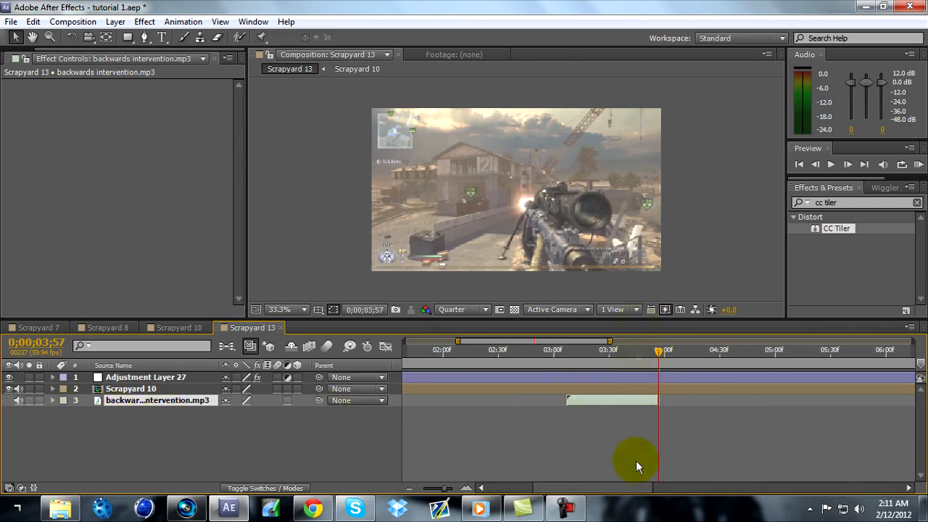
{"action": "mouse_move", "coordinate": [440, 487]}
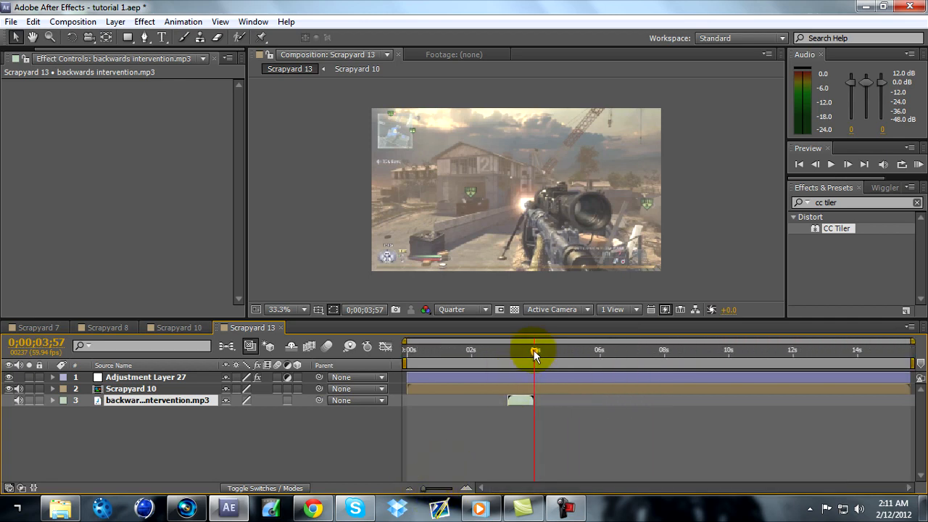
Step: Keyframe CC Tiler Scale from 100% at 3:16 to 50% at 3:51 and preview the tiling
{"action": "left_click_drag", "start_coordinate": [535, 354], "coordinate": [511, 354]}
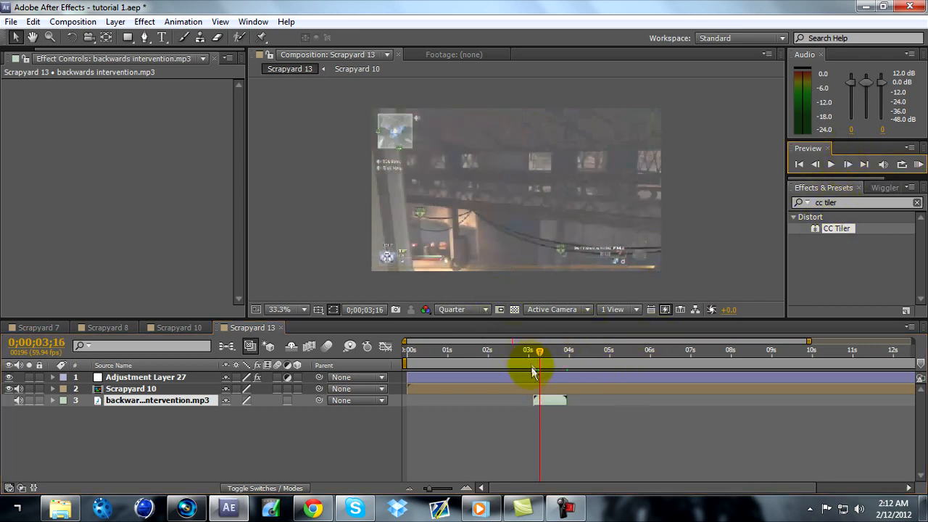
{"action": "left_click", "coordinate": [145, 377]}
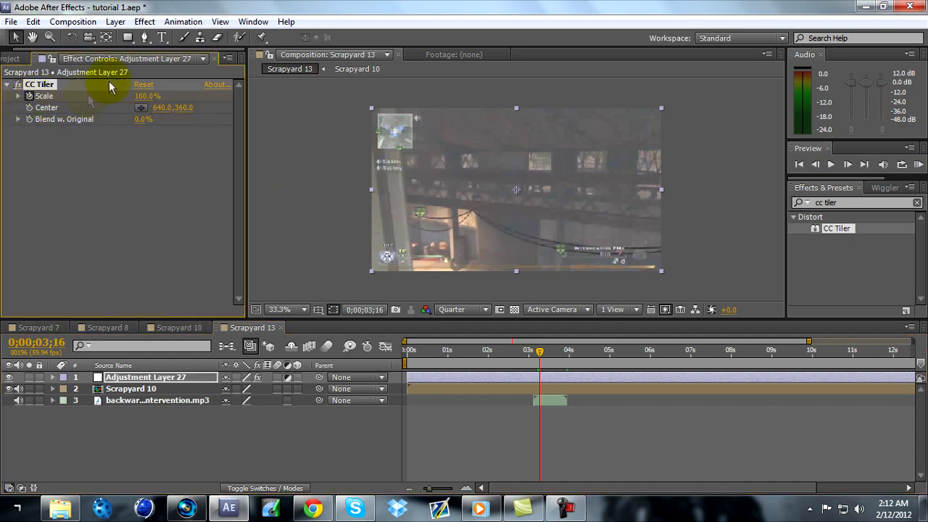
{"action": "left_click", "coordinate": [832, 166]}
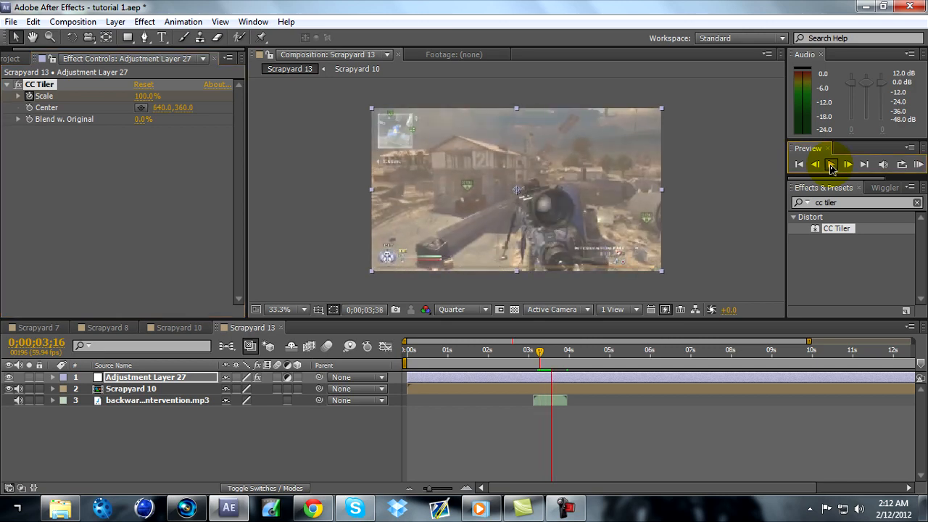
{"action": "left_click", "coordinate": [830, 166]}
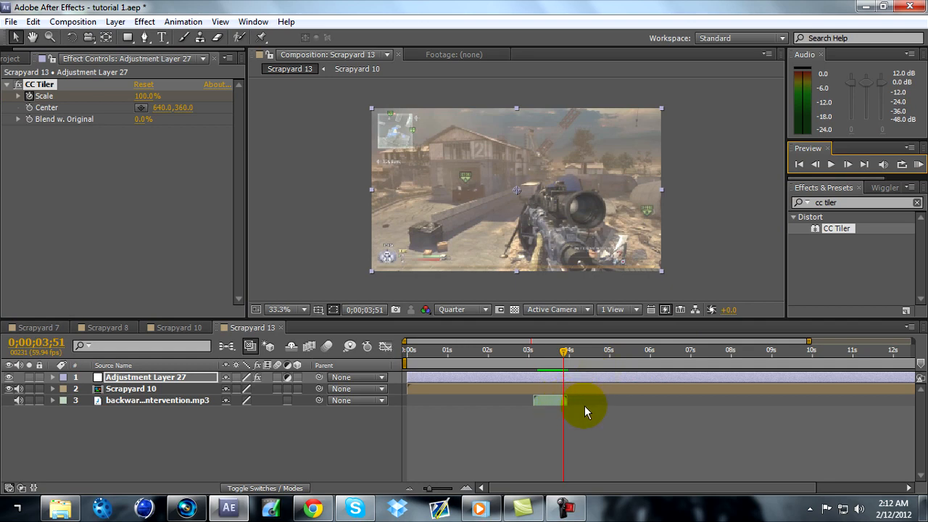
{"action": "mouse_move", "coordinate": [368, 190]}
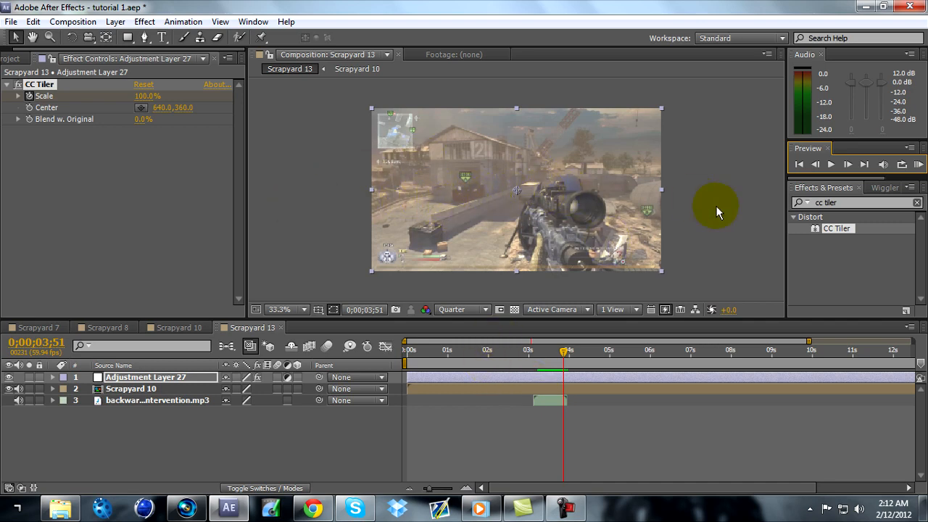
{"action": "mouse_move", "coordinate": [661, 461]}
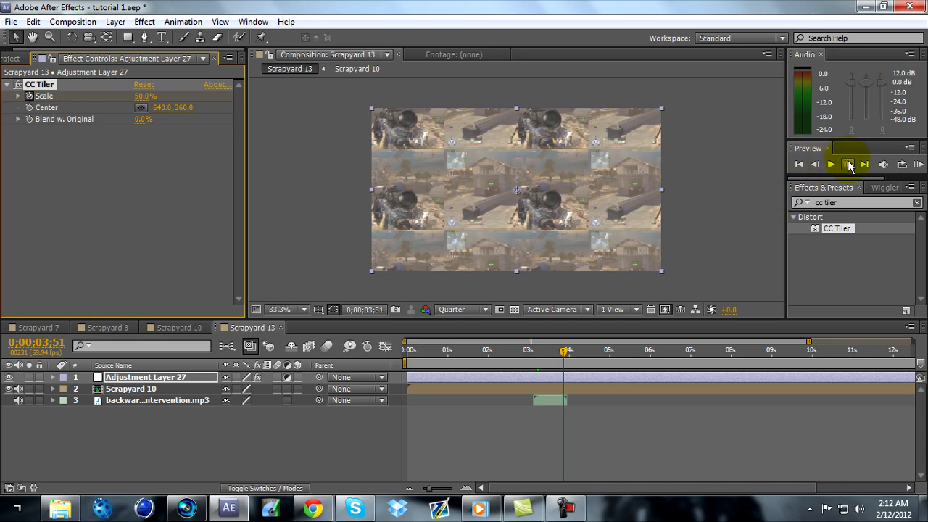
{"action": "left_click", "coordinate": [850, 164]}
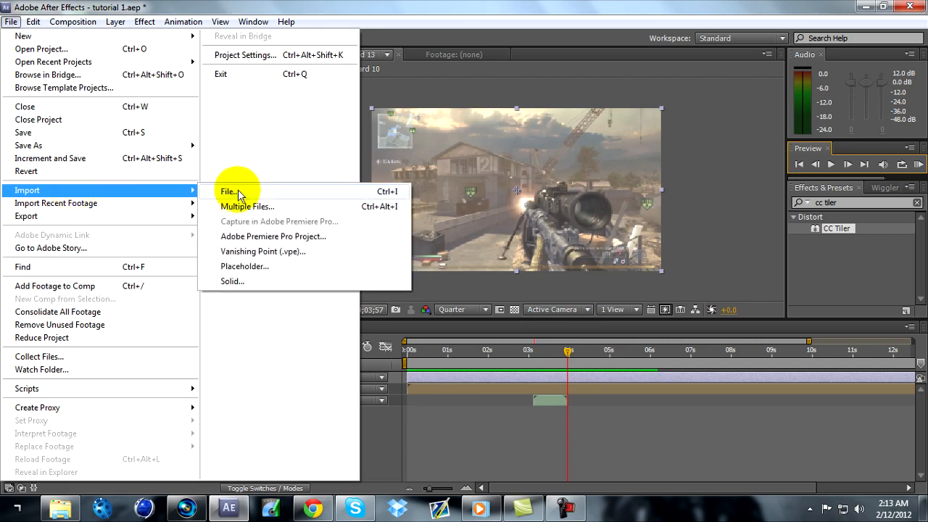
Step: Import intervention.mp3 from the Packs folder and place it after the backwards clip
{"action": "left_click", "coordinate": [229, 191]}
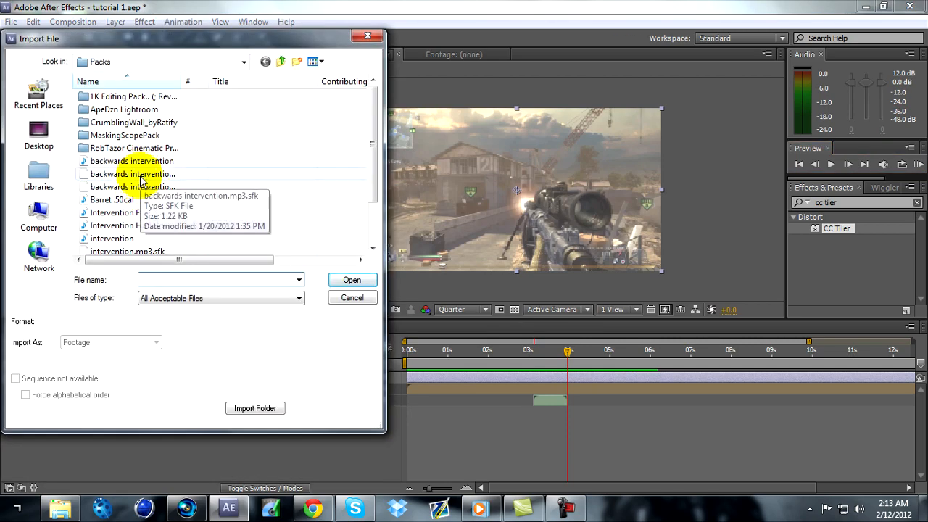
{"action": "left_click", "coordinate": [132, 174]}
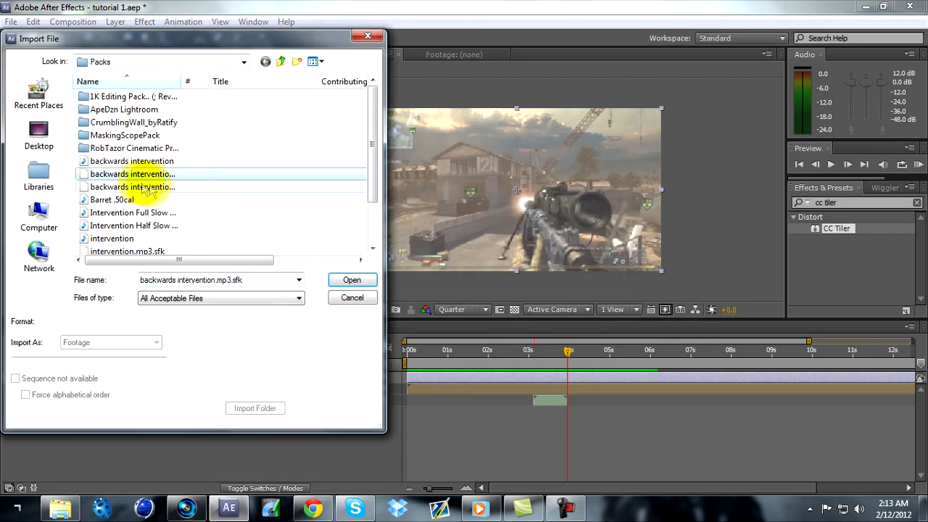
{"action": "left_click", "coordinate": [350, 280]}
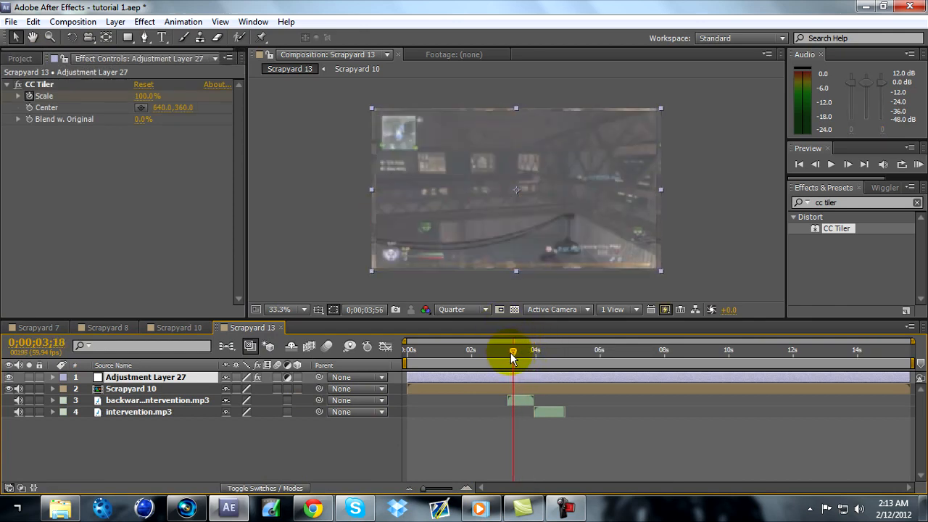
Step: Add two Position keyframes on Scrapyard 10 around the transition near four seconds
{"action": "left_click", "coordinate": [815, 164]}
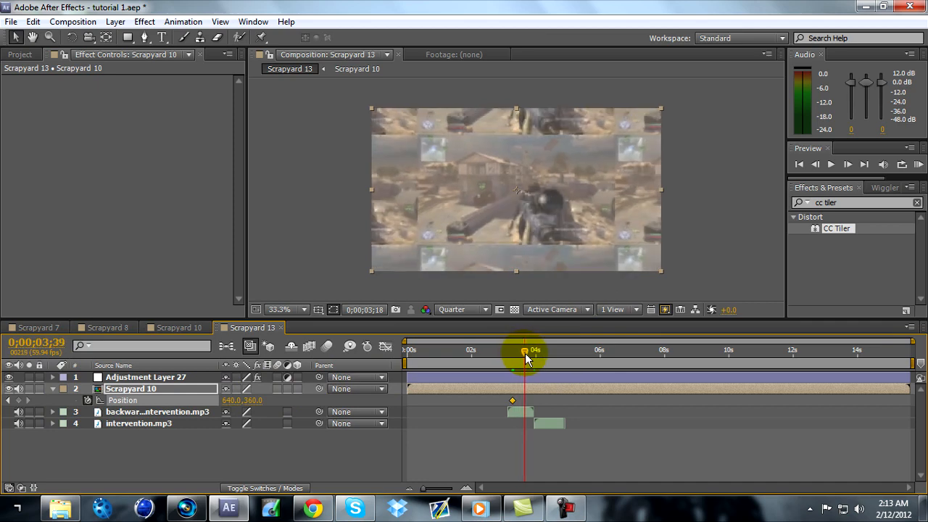
{"action": "left_click_drag", "start_coordinate": [525, 352], "coordinate": [534, 352]}
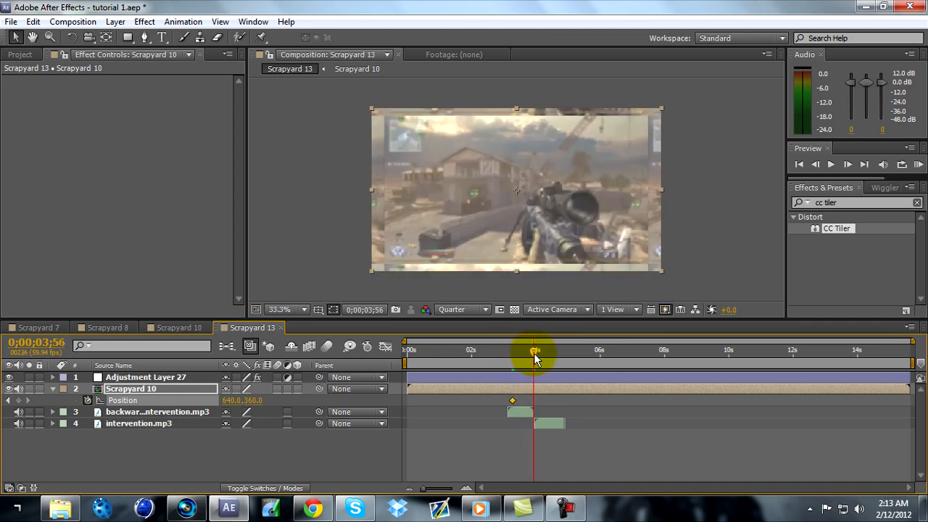
{"action": "left_click", "coordinate": [831, 164]}
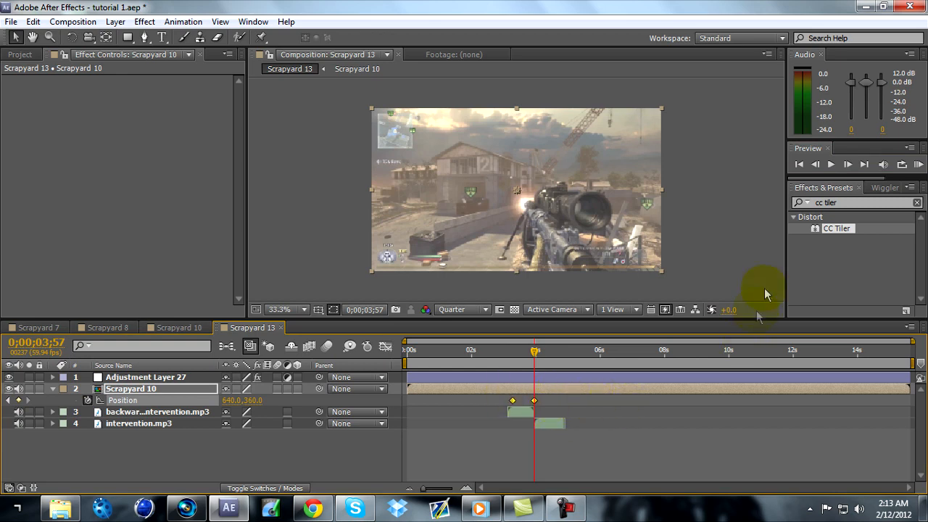
Step: Apply the Wiggler with Frequency 10 and Magnitude 10 on the spatial path
{"action": "left_click", "coordinate": [885, 187]}
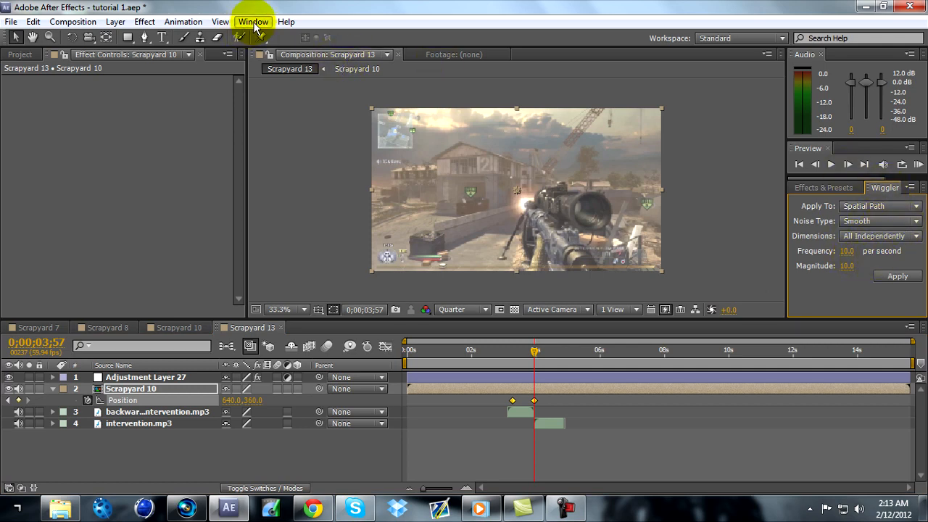
{"action": "left_click", "coordinate": [253, 22]}
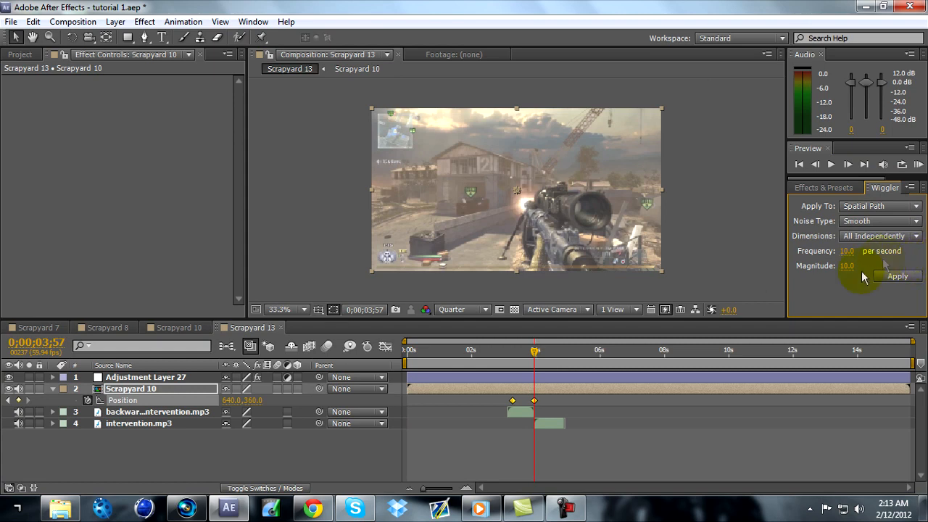
{"action": "left_click", "coordinate": [122, 400]}
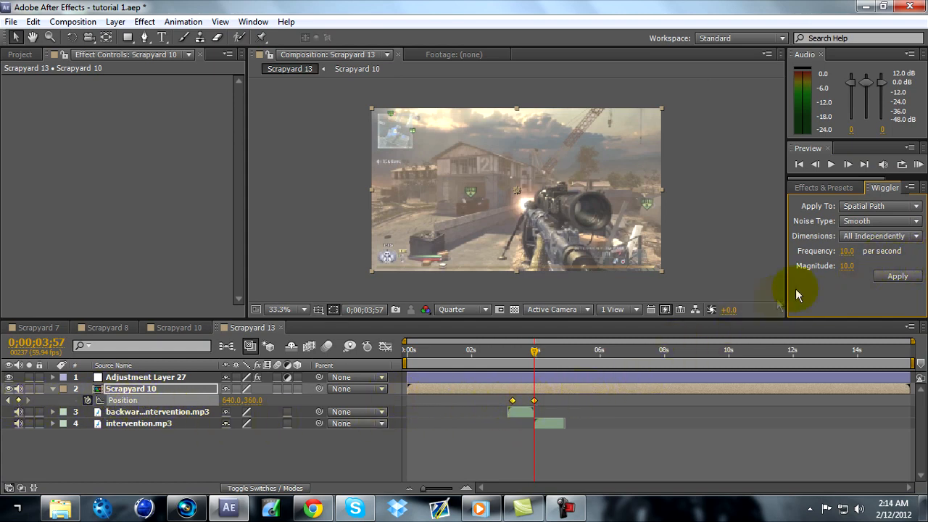
{"action": "mouse_move", "coordinate": [572, 379]}
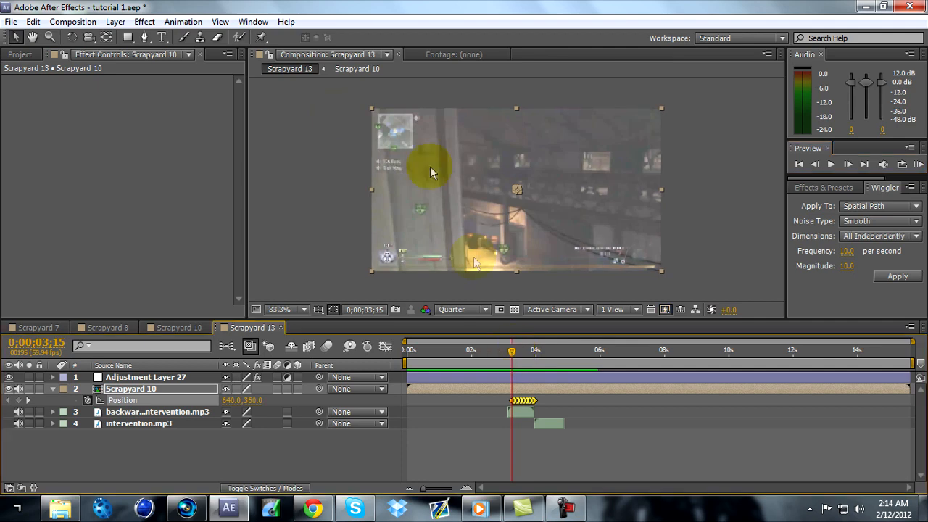
Step: Add Adjustment Layer 28 and apply the CC Lens effect to it
{"action": "left_click", "coordinate": [113, 21]}
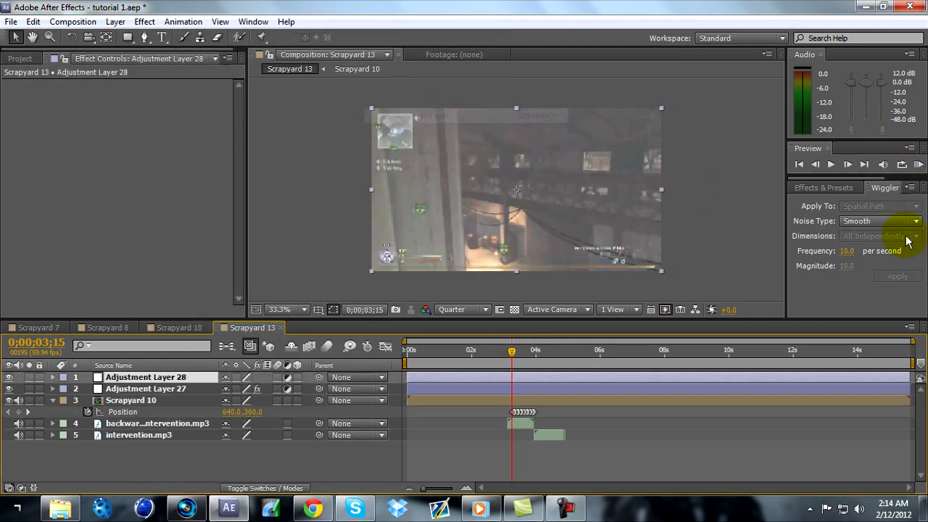
{"action": "left_click", "coordinate": [820, 187]}
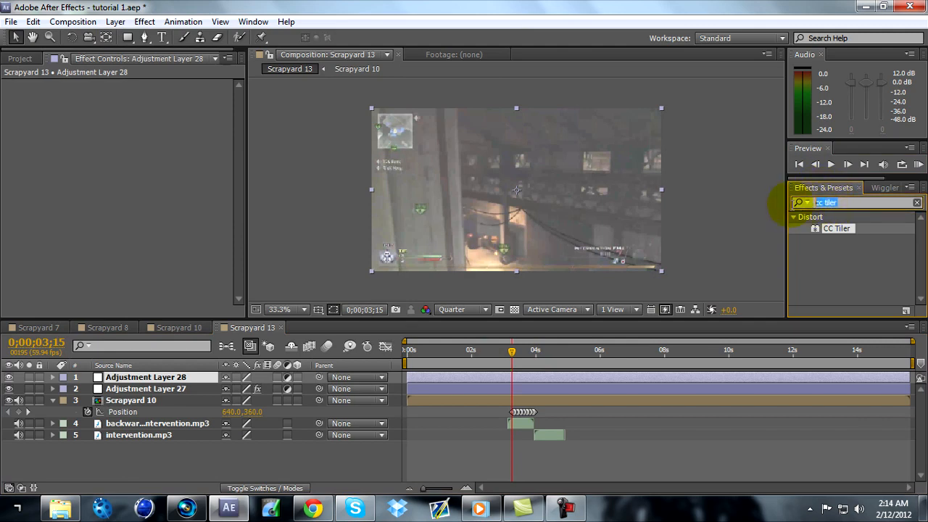
{"action": "type", "text": "cc lens"}
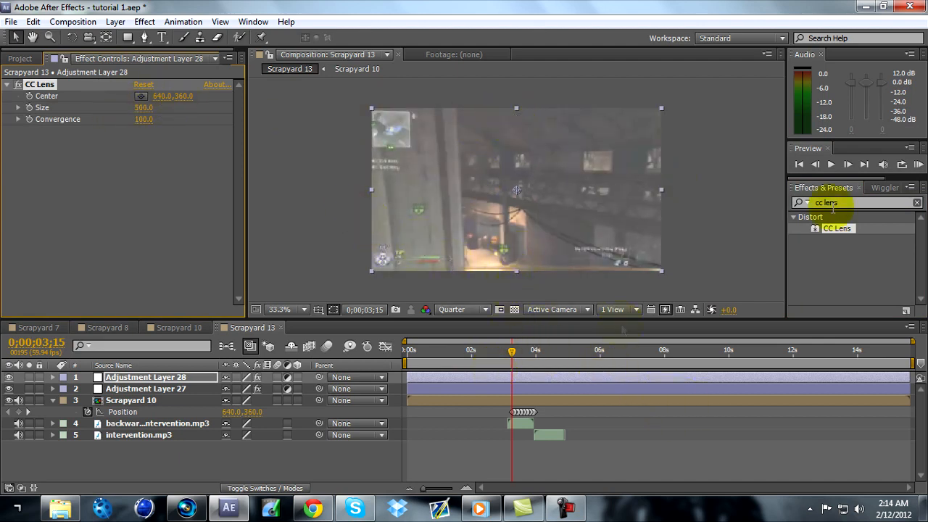
{"action": "left_click", "coordinate": [846, 164]}
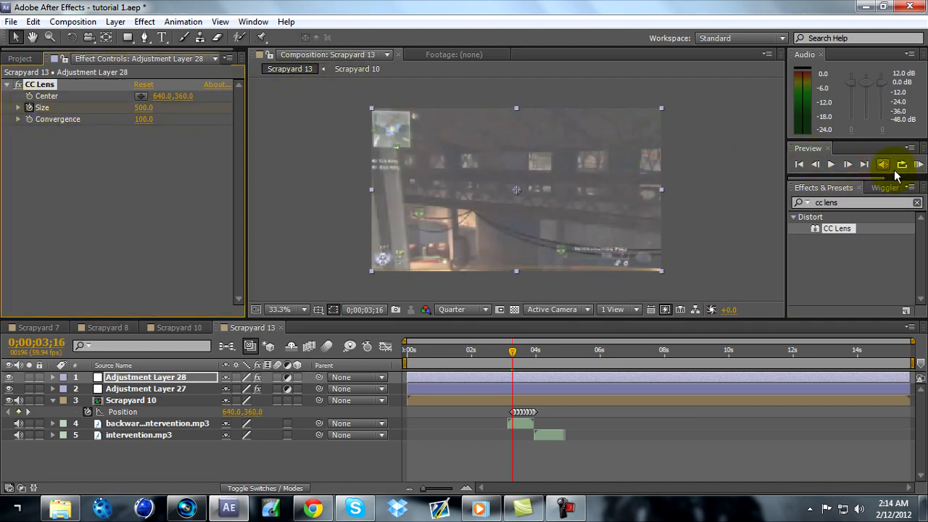
Step: Keyframe the CC Lens Size at 500 later in the clip and preview the bulge
{"action": "left_click", "coordinate": [832, 164]}
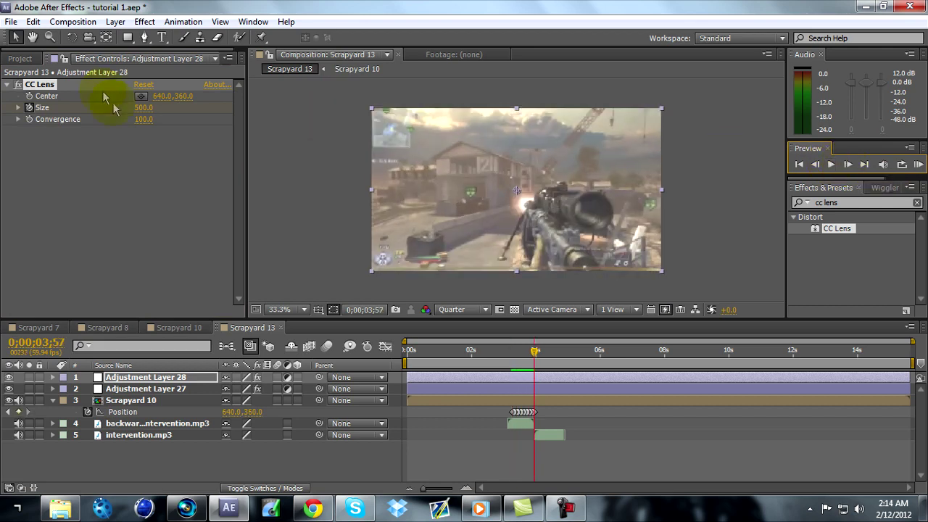
{"action": "left_click", "coordinate": [143, 107]}
{"action": "type", "text": "160"}
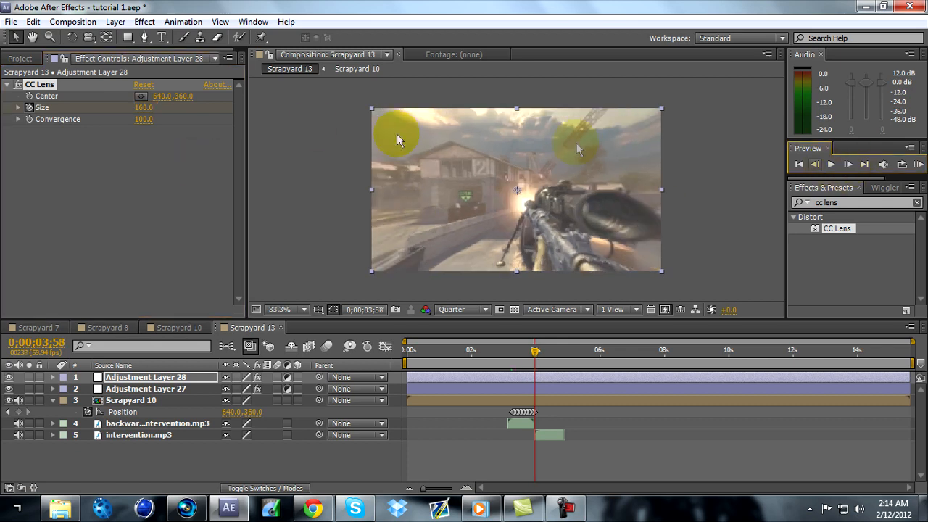
{"action": "double_click", "coordinate": [144, 107]}
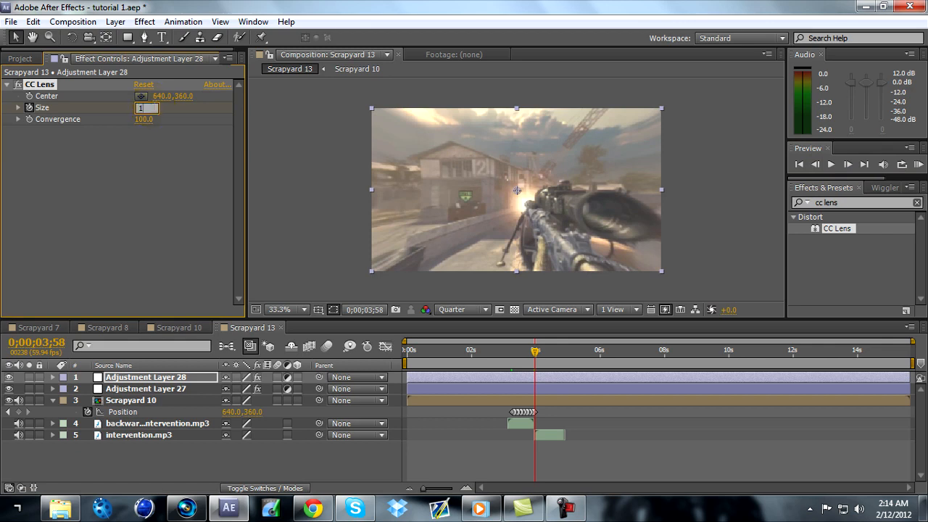
{"action": "type", "text": "500.0"}
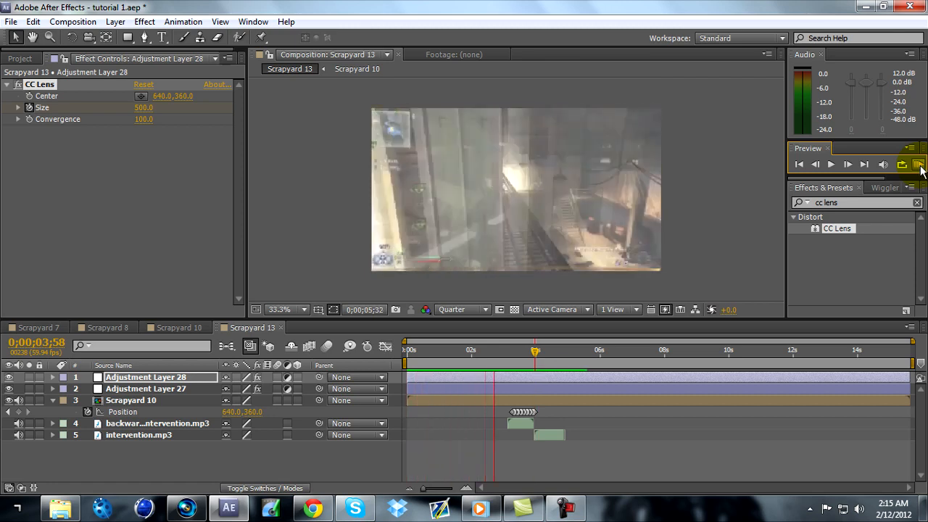
{"action": "left_click", "coordinate": [533, 351]}
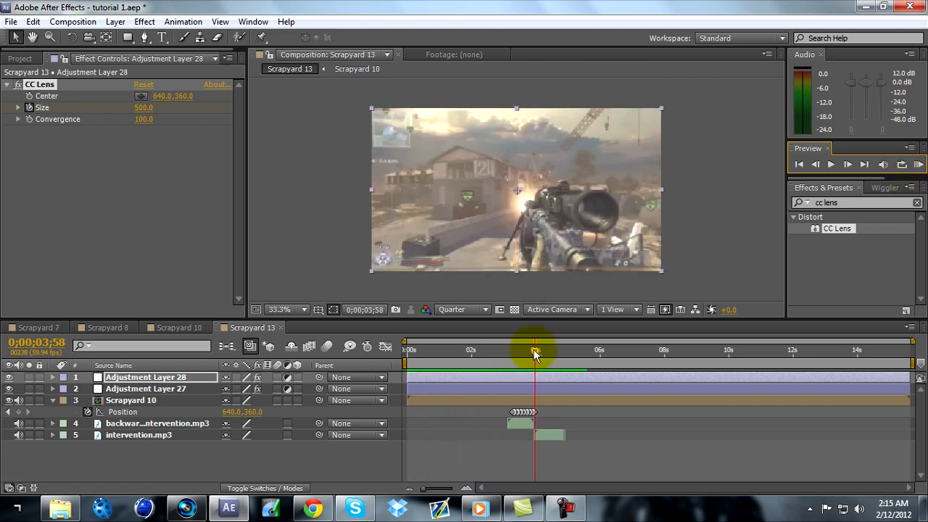
Step: Scrub through the transition to check the lens Size returning to 100
{"action": "left_click_drag", "start_coordinate": [534, 350], "coordinate": [519, 353]}
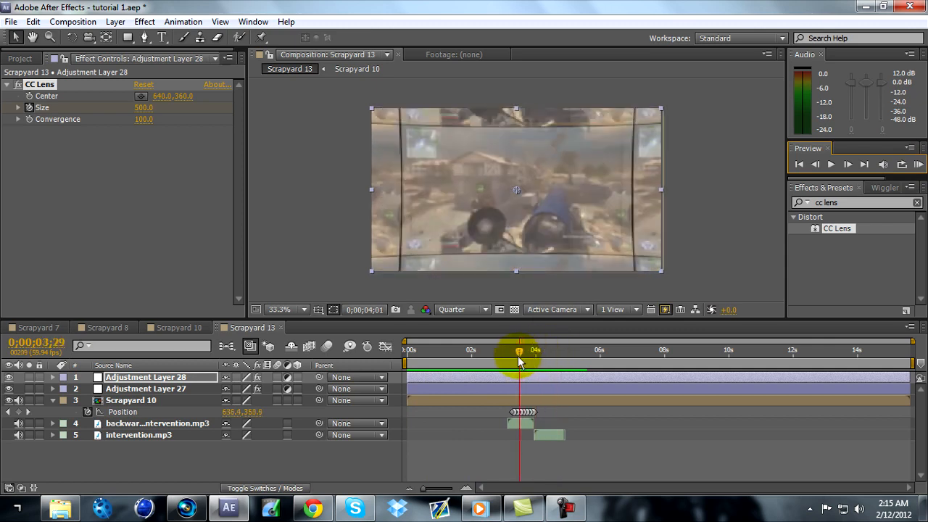
{"action": "left_click_drag", "start_coordinate": [519, 354], "coordinate": [531, 354]}
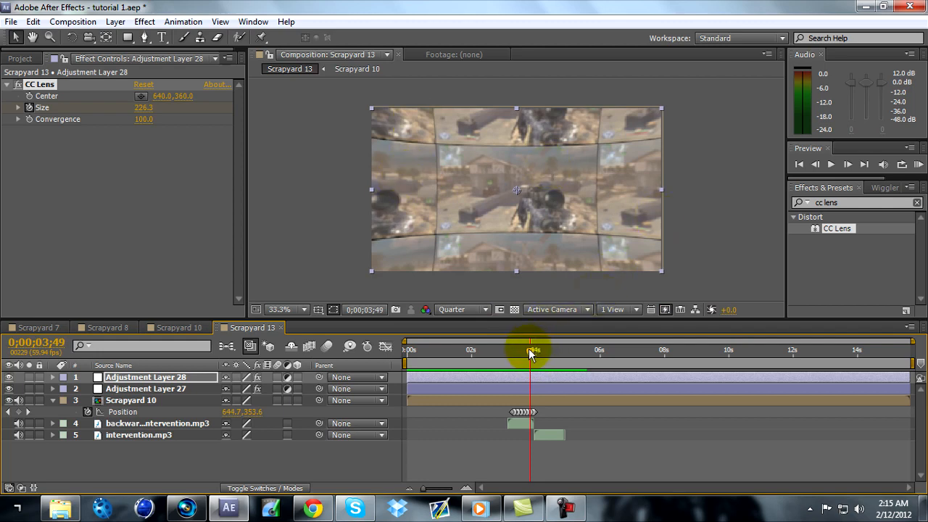
{"action": "left_click", "coordinate": [531, 354]}
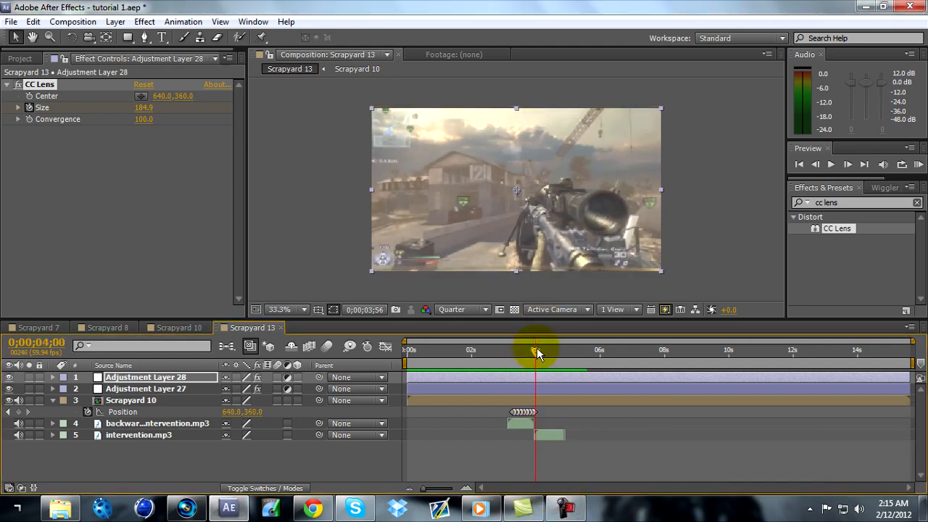
{"action": "left_click_drag", "start_coordinate": [536, 350], "coordinate": [530, 350]}
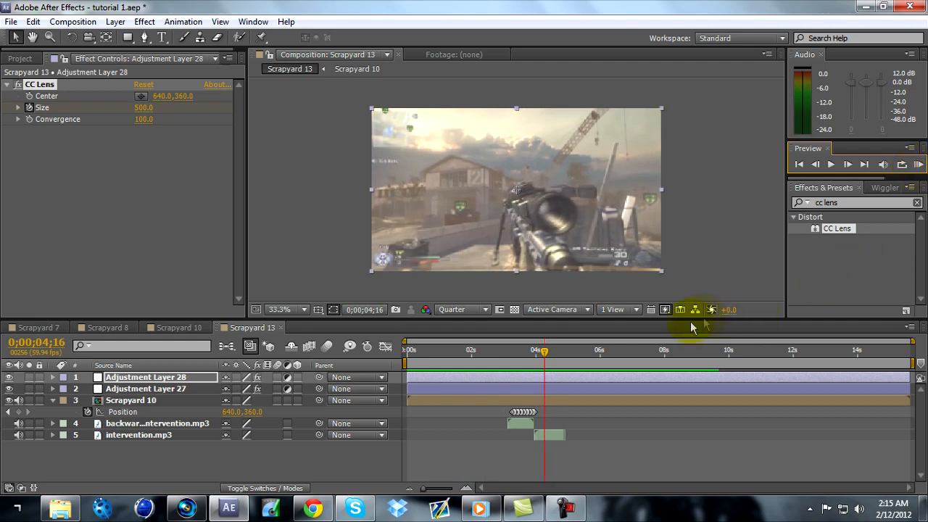
{"action": "left_click_drag", "start_coordinate": [544, 352], "coordinate": [510, 353]}
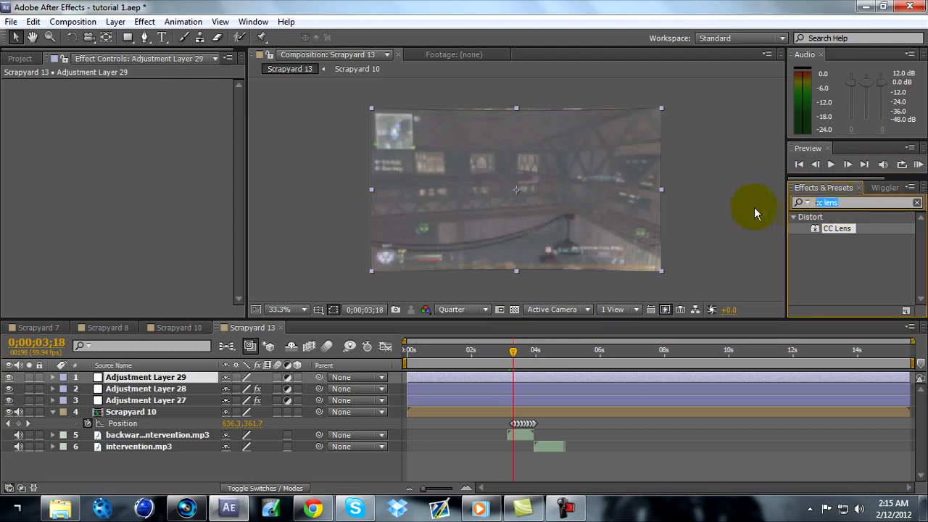
Step: Apply the Exposure color correction effect to Adjustment Layer 29 and check the transition
{"action": "type", "text": "exposure"}
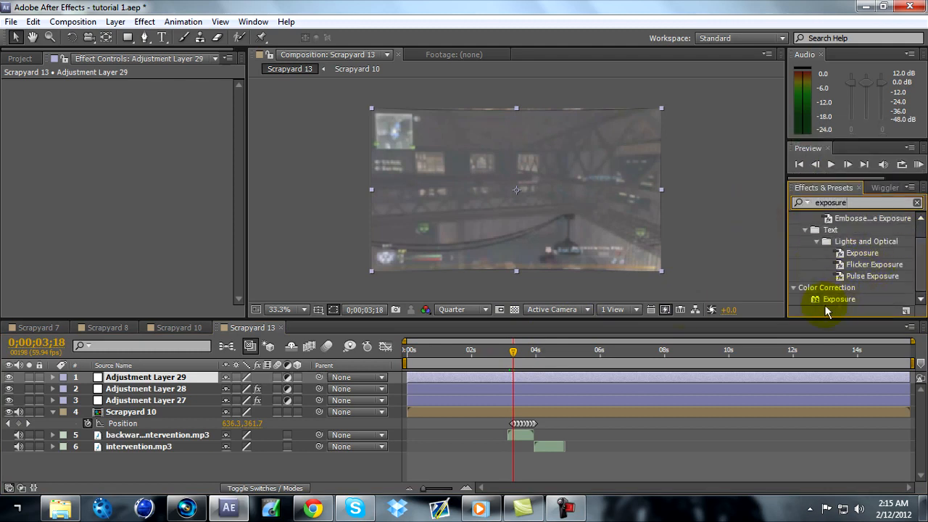
{"action": "double_click", "coordinate": [837, 299]}
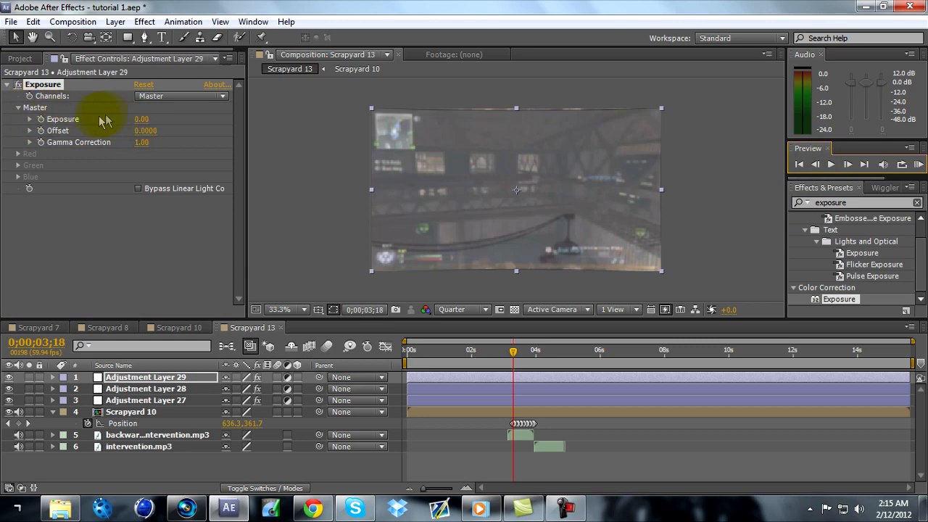
{"action": "mouse_move", "coordinate": [475, 211]}
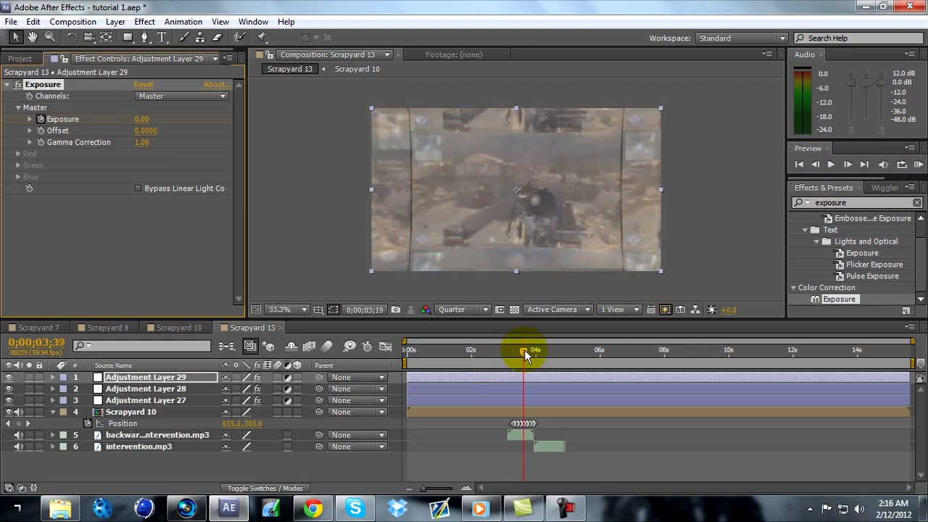
{"action": "left_click", "coordinate": [846, 164]}
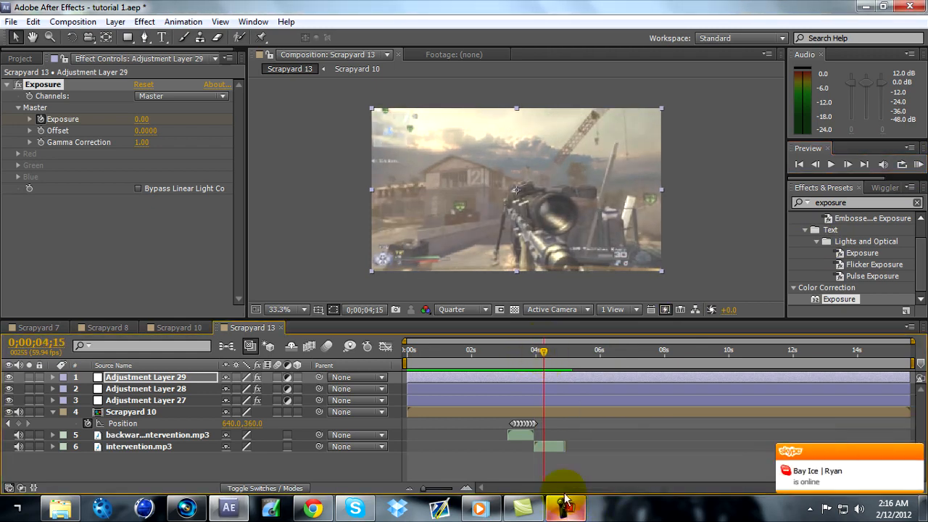
{"action": "left_click", "coordinate": [575, 352]}
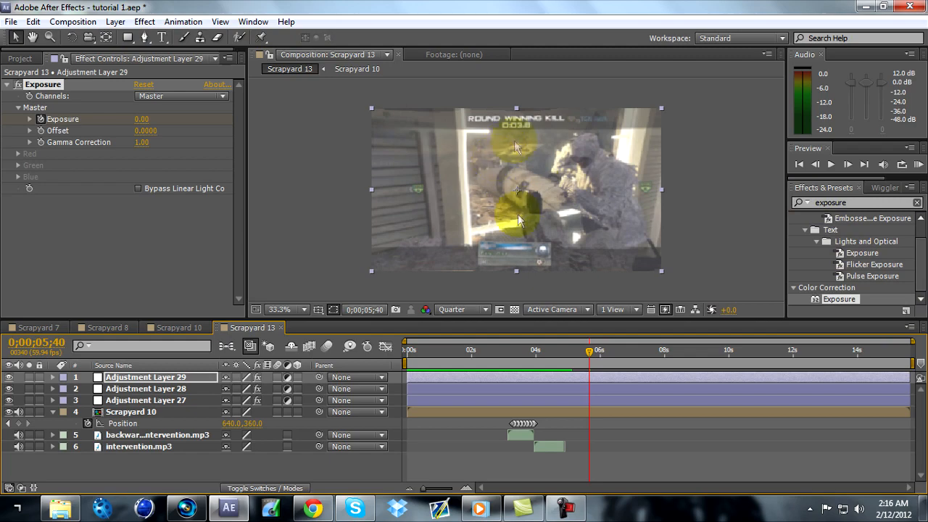
{"action": "left_click", "coordinate": [815, 164]}
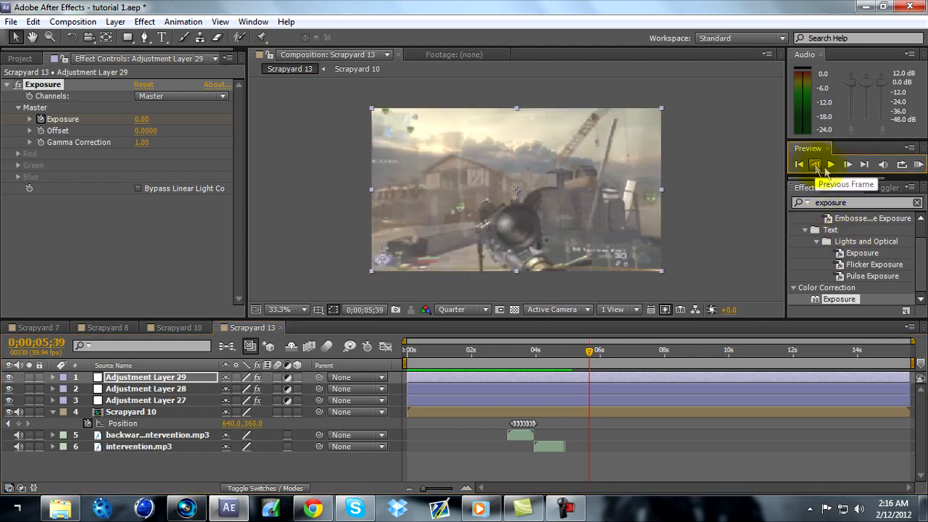
{"action": "left_click", "coordinate": [113, 21]}
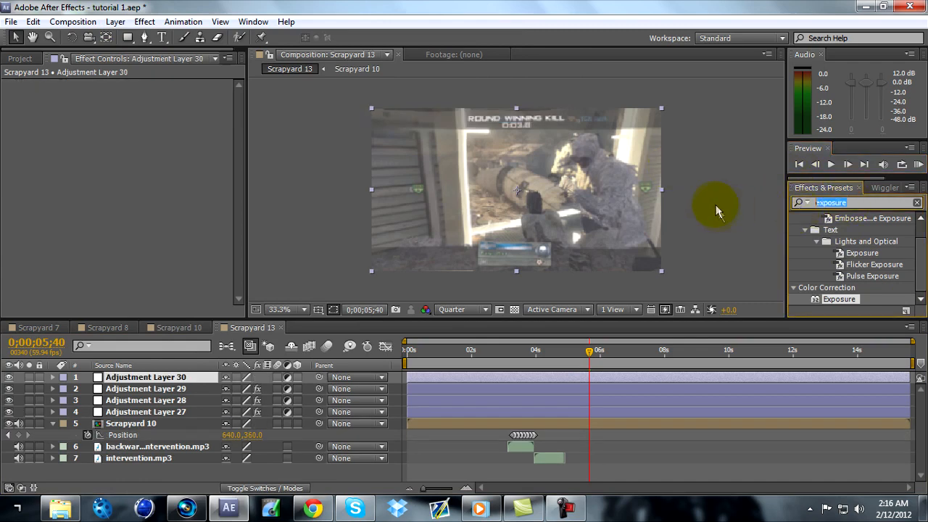
Step: Apply Optics Compensation to Adjustment Layer 30 and step back to the transition start
{"action": "type", "text": "optics"}
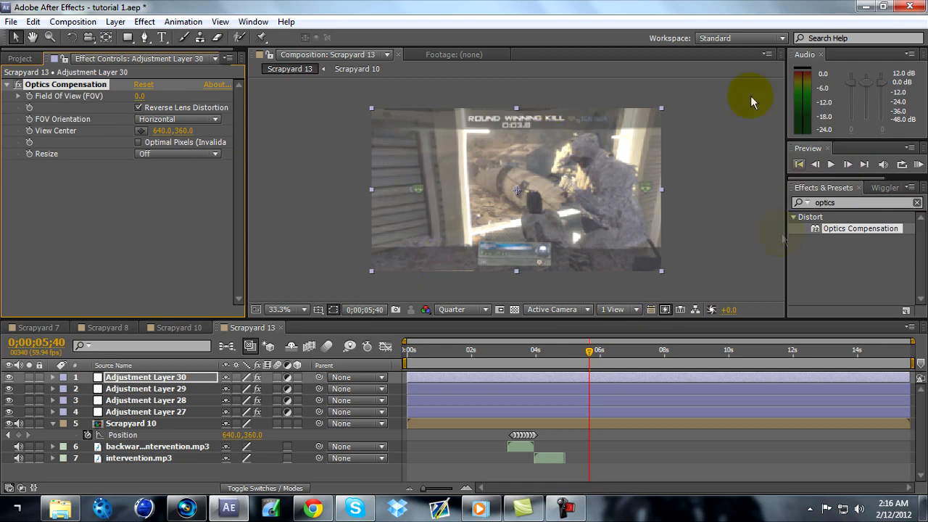
{"action": "left_click", "coordinate": [831, 164]}
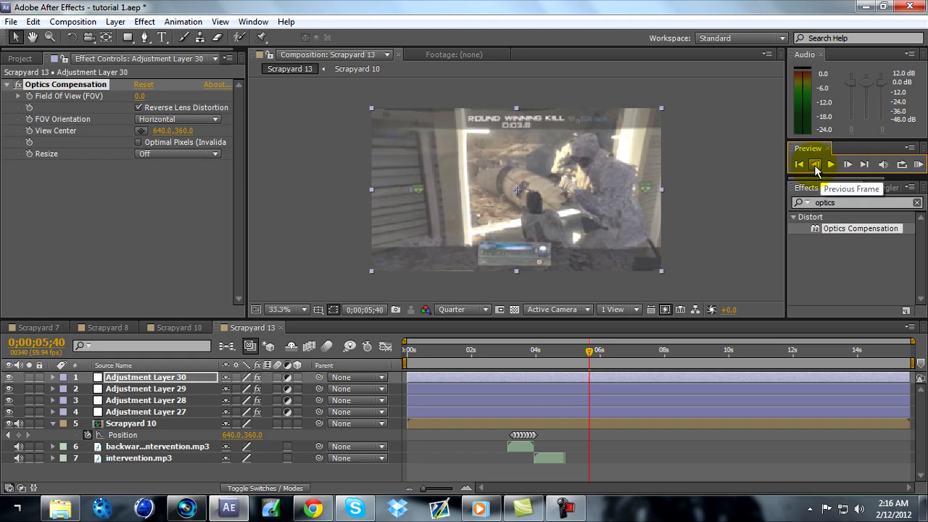
{"action": "left_click", "coordinate": [815, 164]}
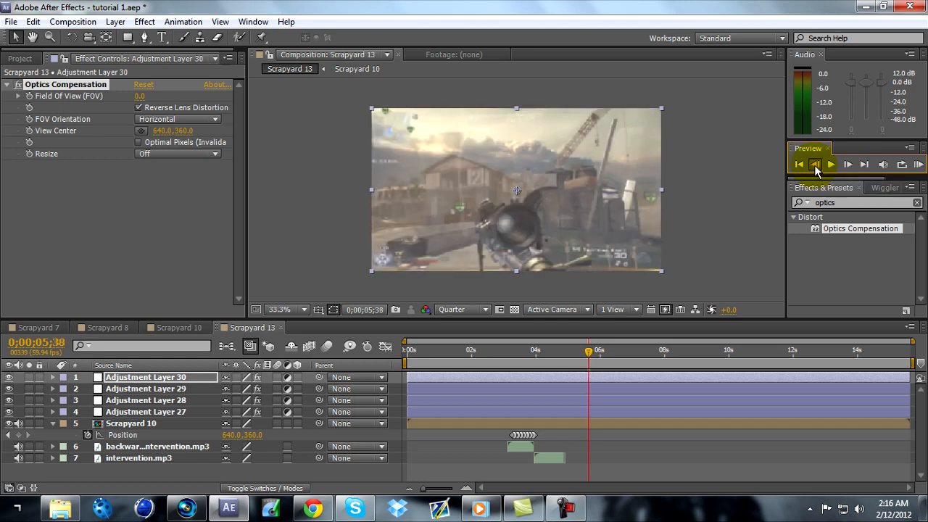
{"action": "left_click", "coordinate": [815, 166]}
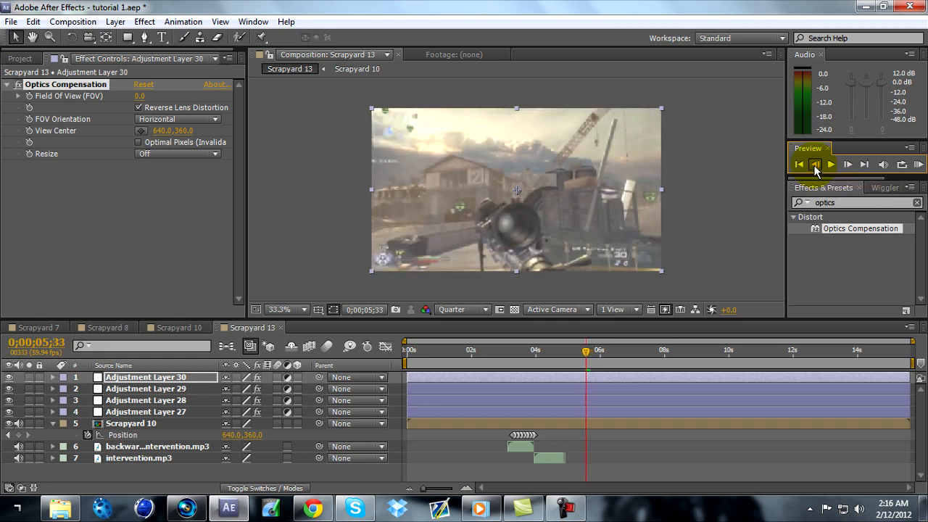
{"action": "left_click", "coordinate": [815, 165]}
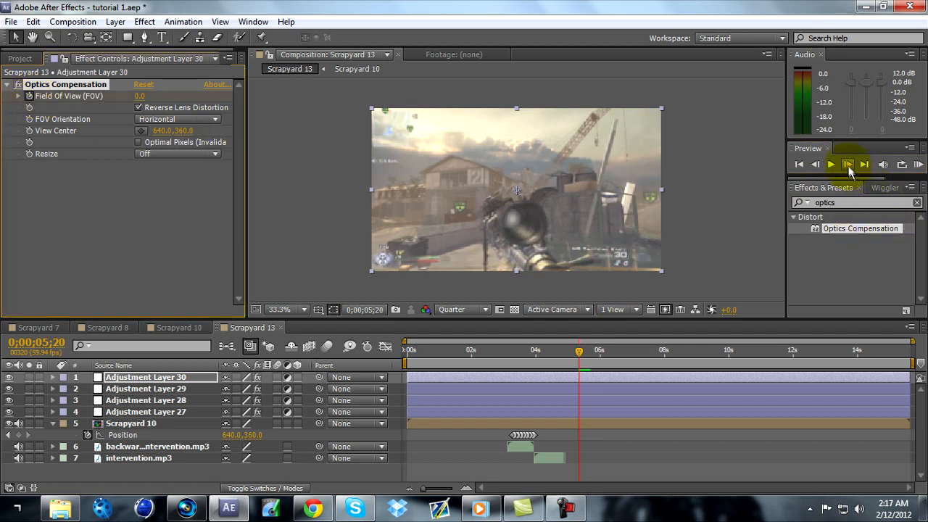
Step: Step forward through the transition keyframing Field of View 0 to 145 and back to 0
{"action": "left_click", "coordinate": [846, 164]}
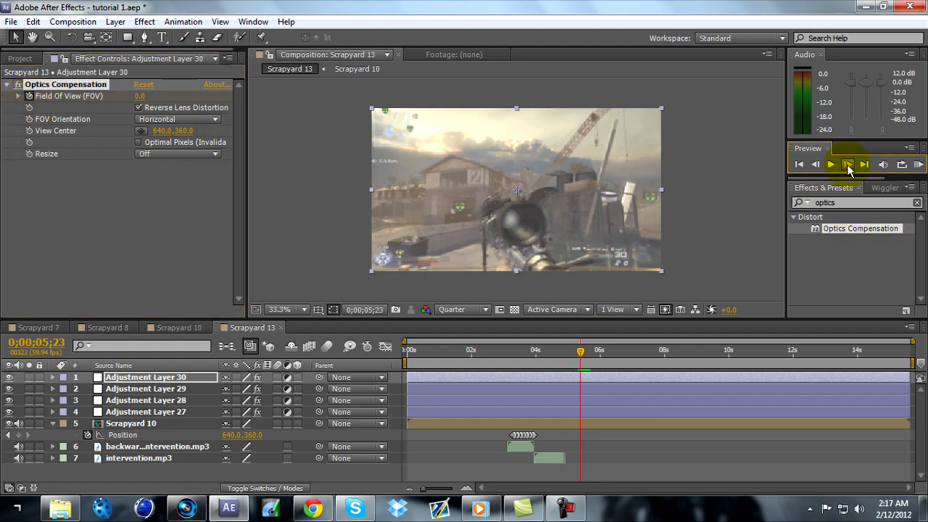
{"action": "left_click", "coordinate": [847, 166]}
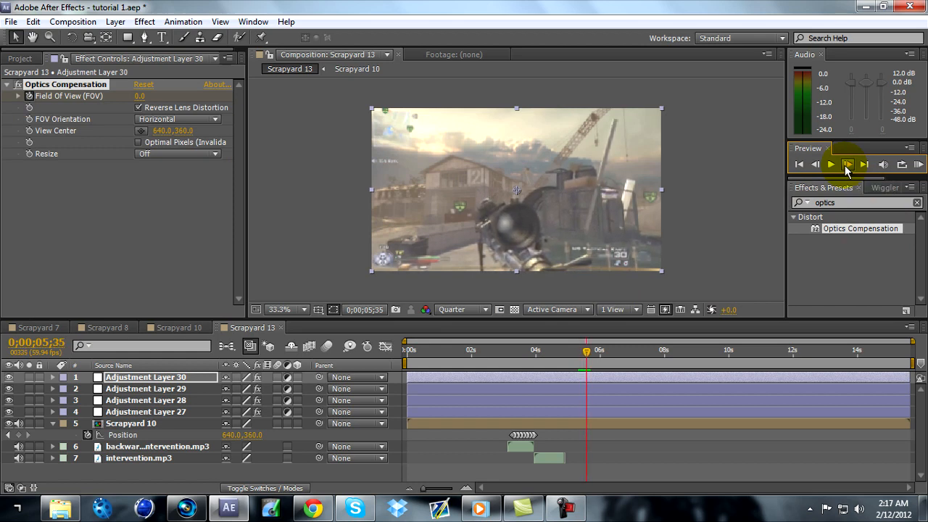
{"action": "left_click", "coordinate": [847, 166]}
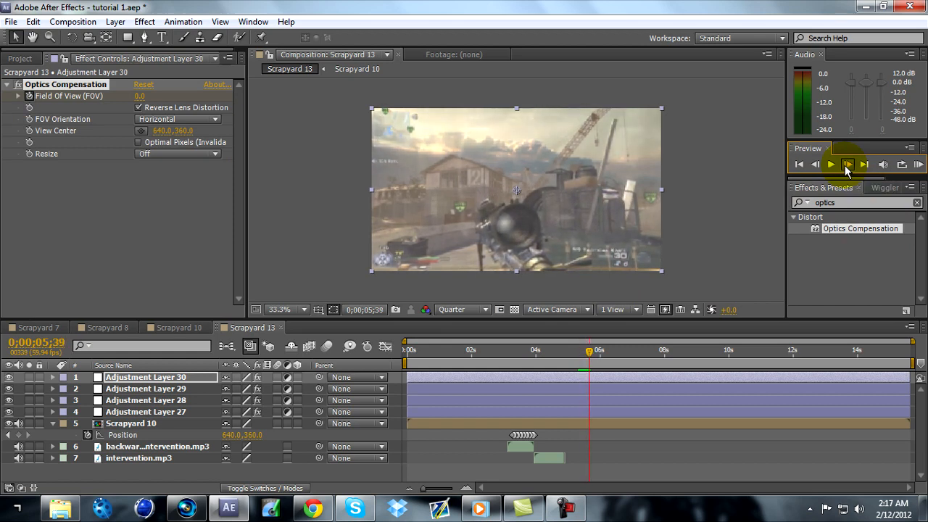
{"action": "left_click", "coordinate": [846, 164]}
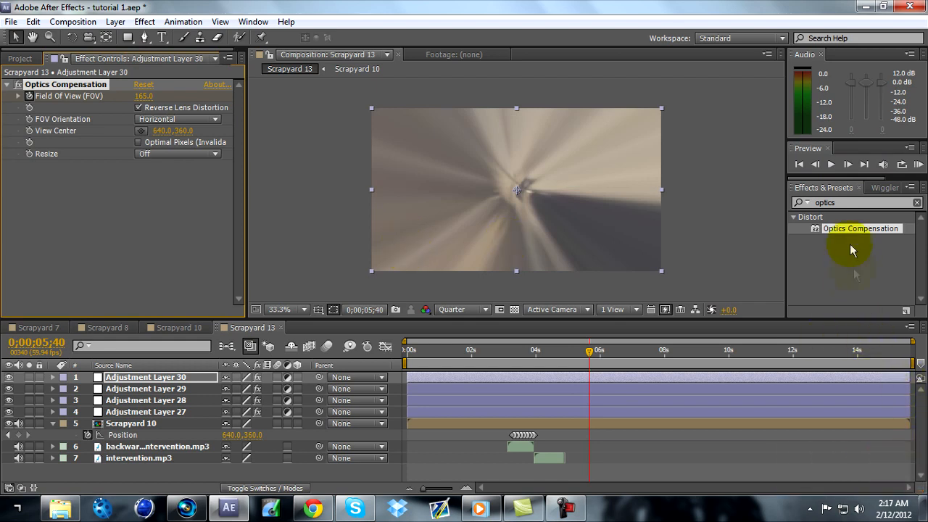
{"action": "left_click", "coordinate": [847, 163]}
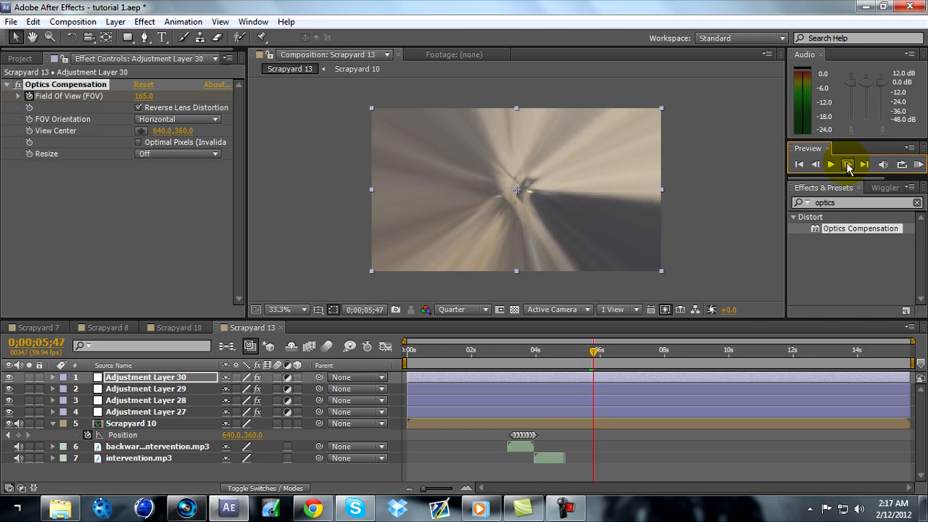
{"action": "left_click", "coordinate": [846, 165]}
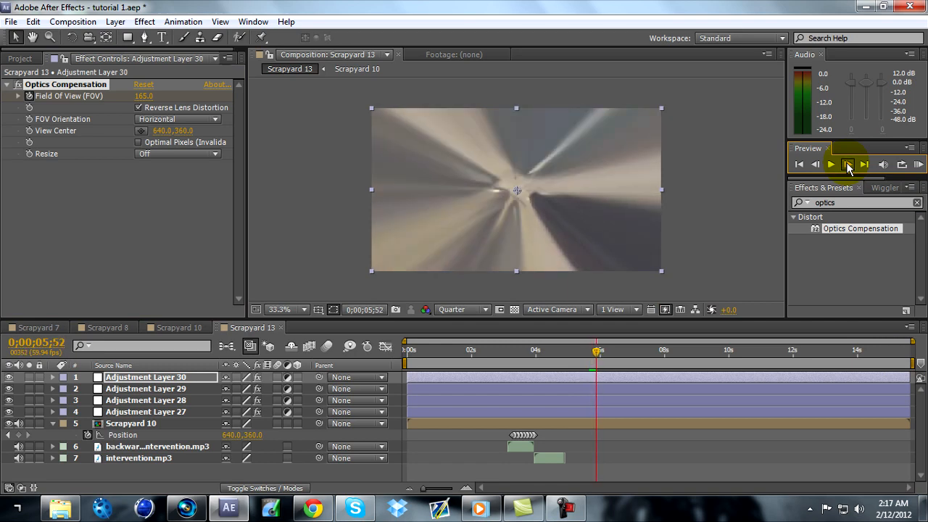
{"action": "left_click", "coordinate": [847, 164]}
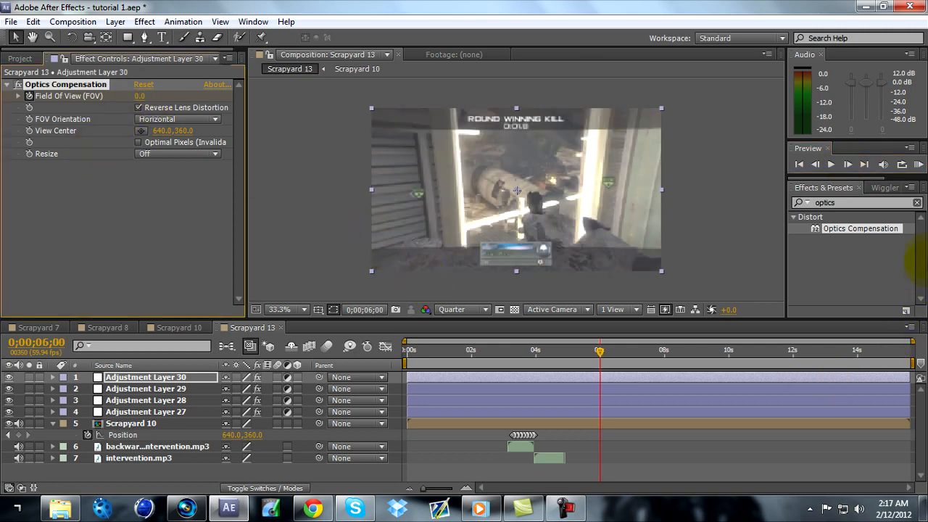
{"action": "left_click", "coordinate": [562, 507]}
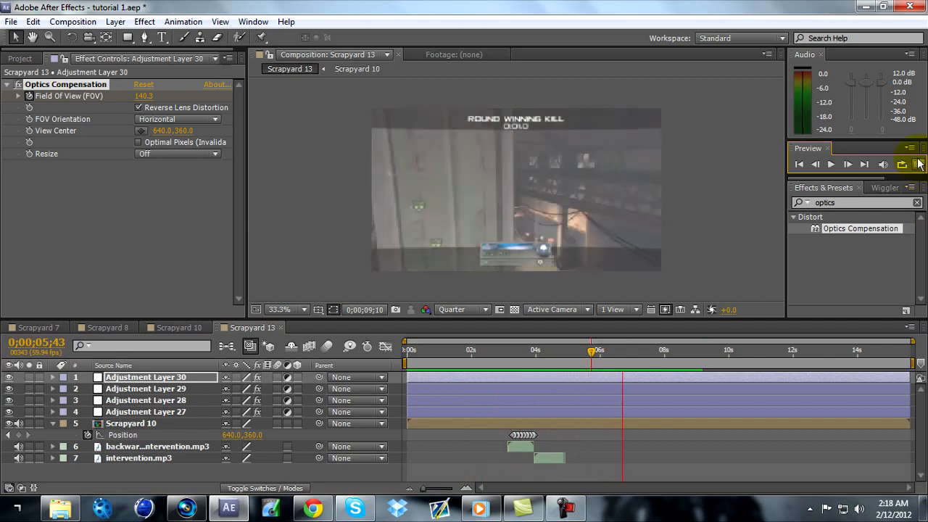
{"action": "left_click", "coordinate": [588, 355]}
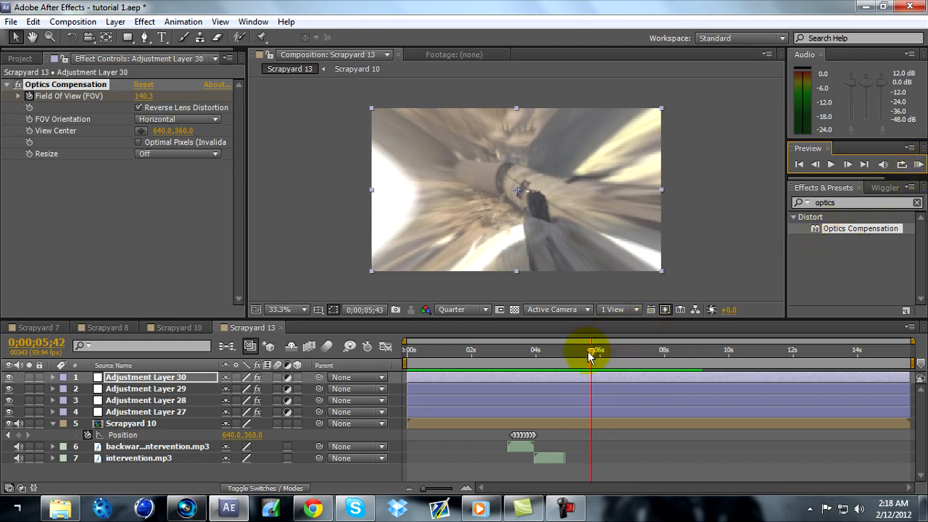
{"action": "left_click_drag", "start_coordinate": [589, 356], "coordinate": [597, 357]}
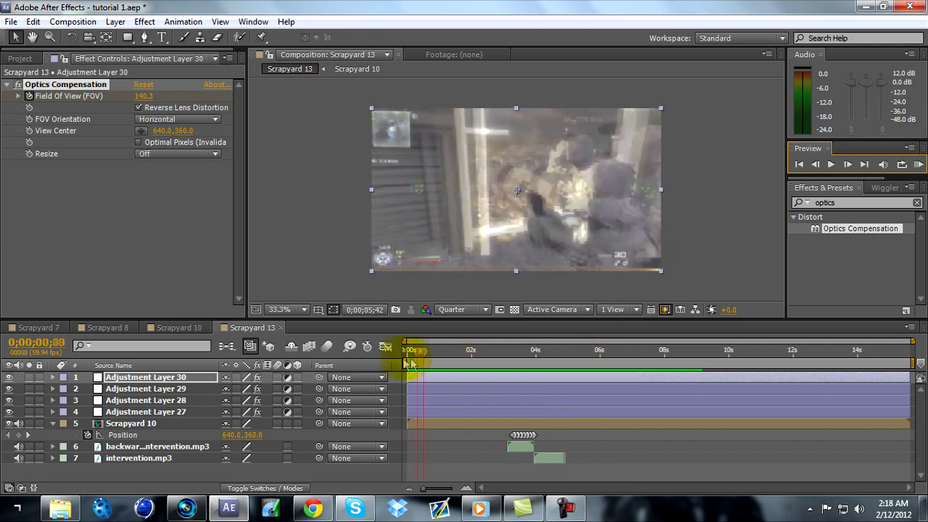
{"action": "left_click_drag", "start_coordinate": [409, 349], "coordinate": [645, 349]}
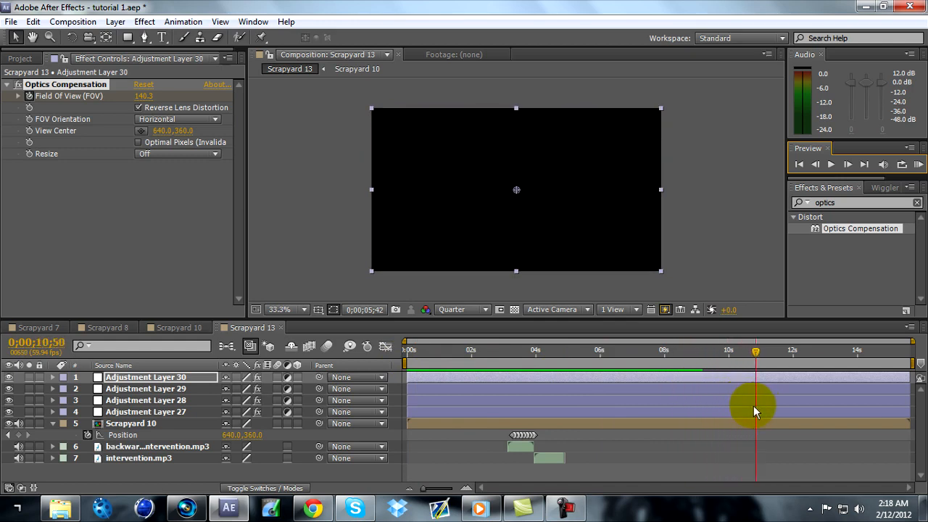
{"action": "left_click", "coordinate": [562, 508]}
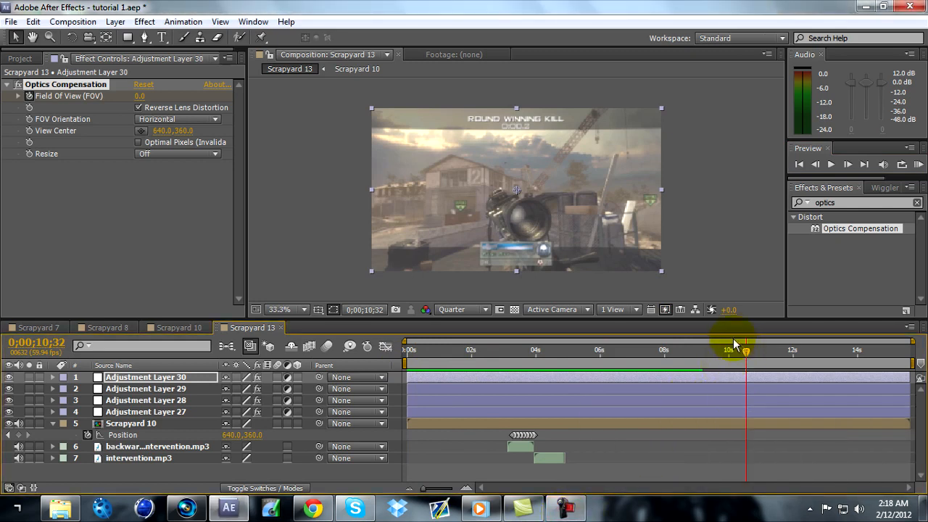
{"action": "mouse_move", "coordinate": [838, 261]}
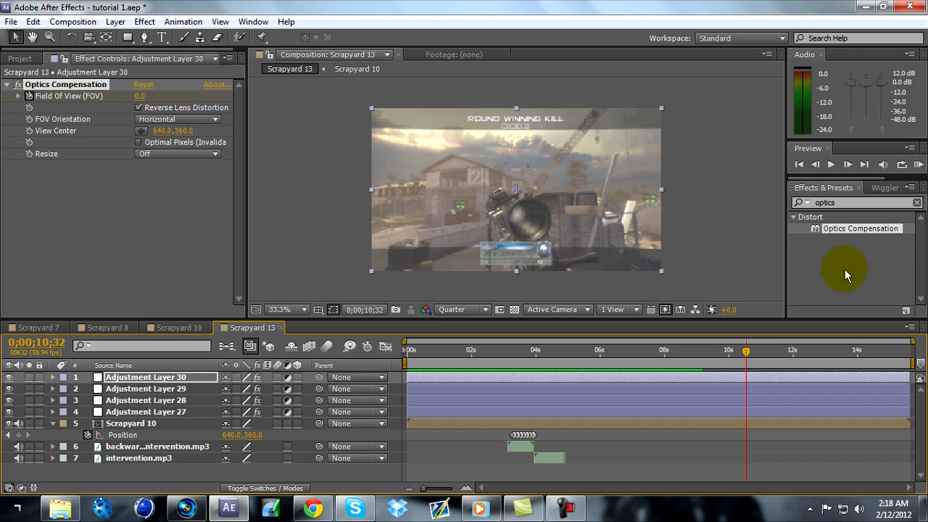
{"action": "mouse_move", "coordinate": [594, 300]}
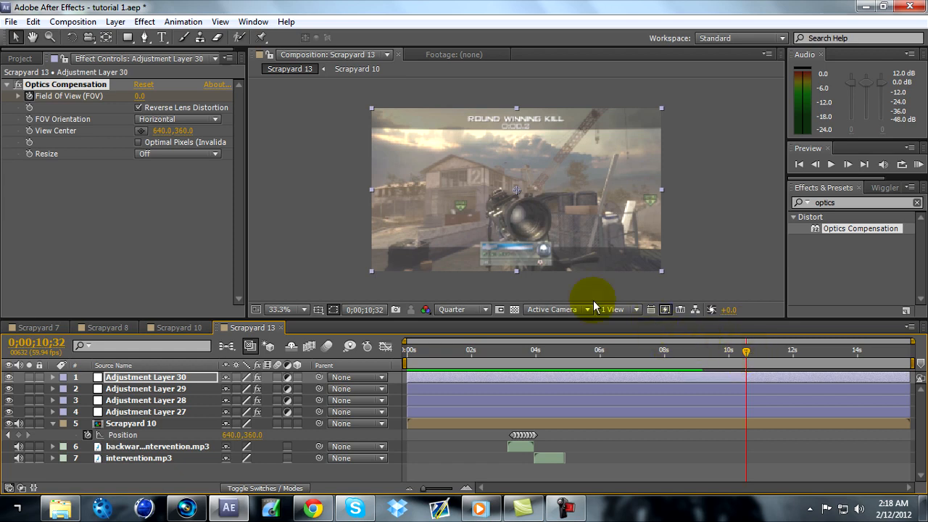
Step: Save the project as tutorial 1.aep, replacing the existing file
{"action": "left_click", "coordinate": [8, 22]}
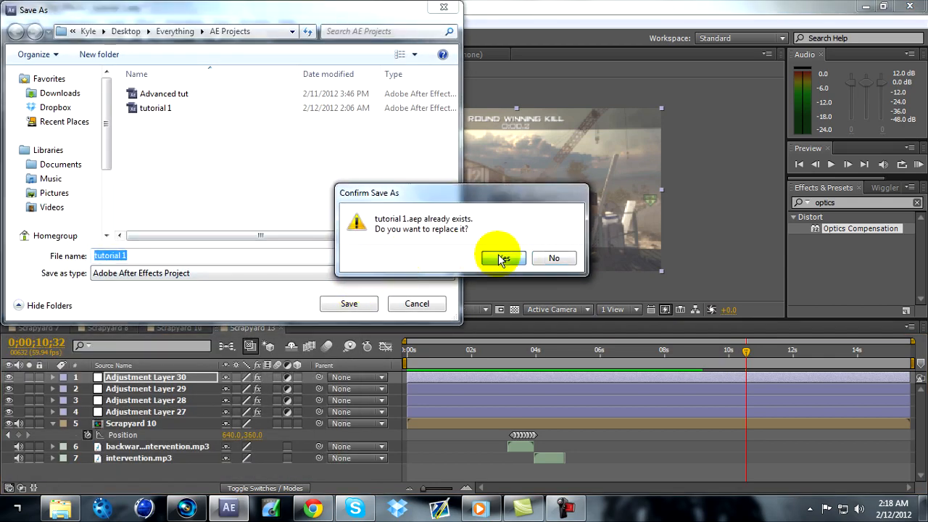
{"action": "left_click", "coordinate": [501, 258]}
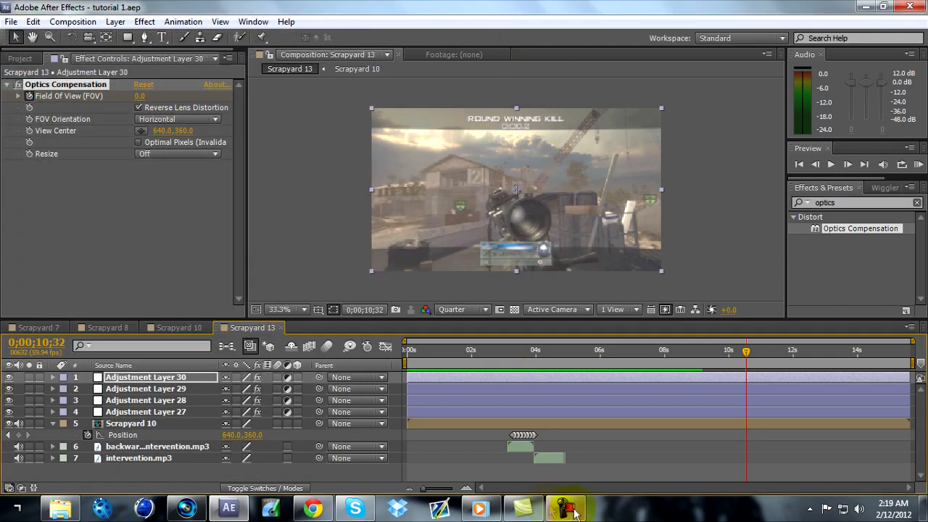